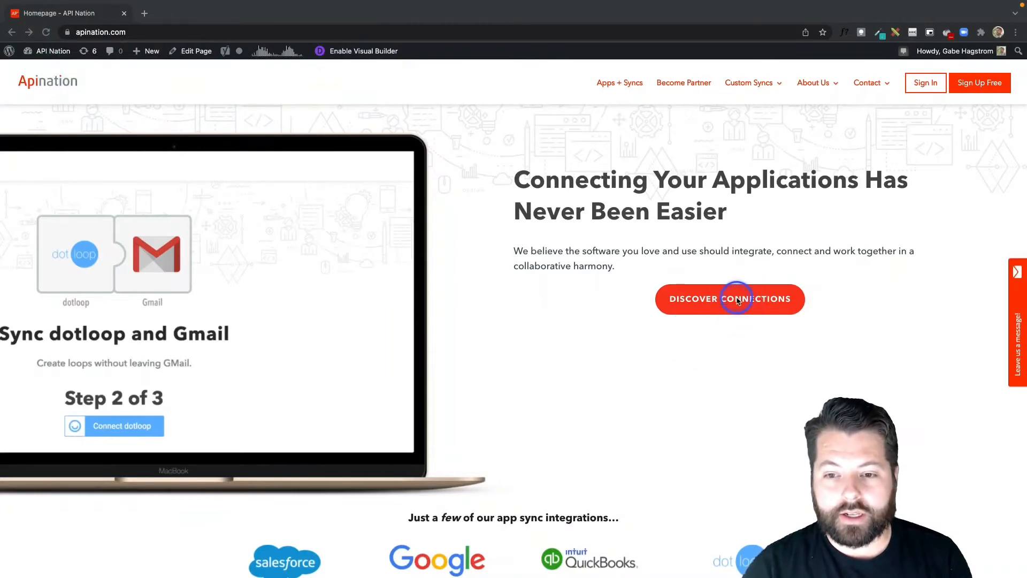
- Browse Discover Connections and reach the iCloud Contacts page's Choose App for sync list
{"action": "left_click", "coordinate": [728, 299]}
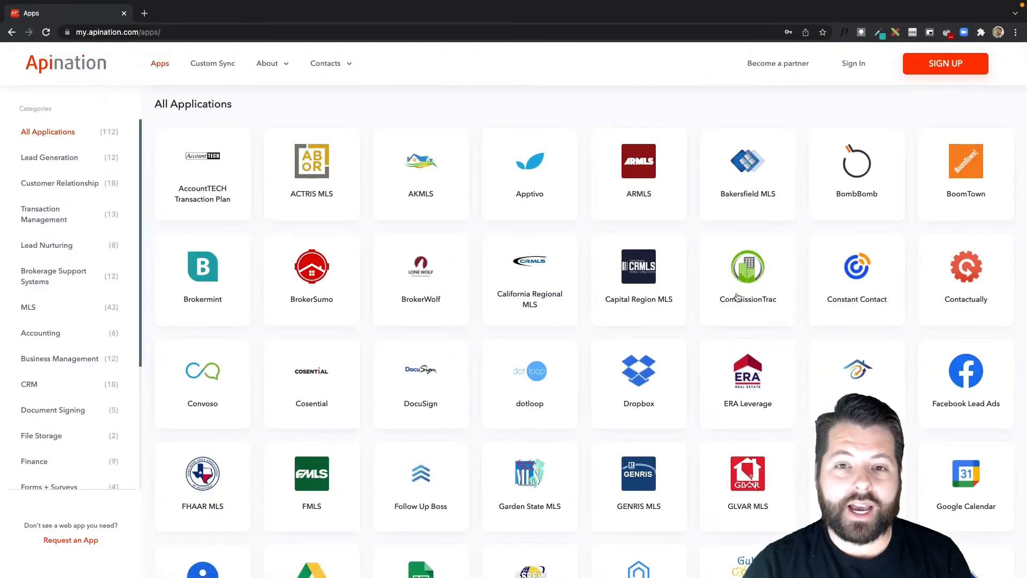
{"action": "scroll", "scroll_direction": "down", "scroll_amount": 3}
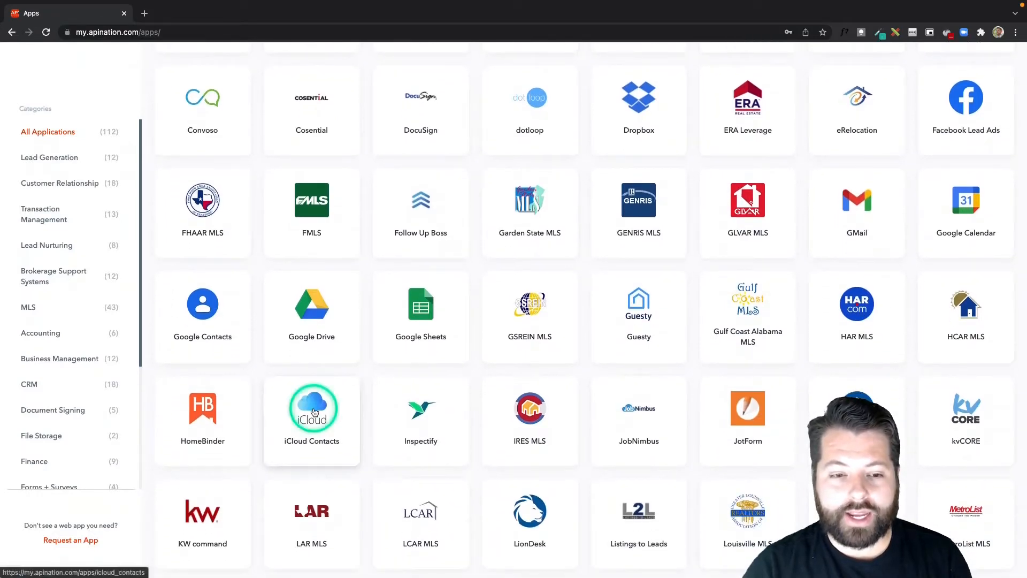
{"action": "left_click", "coordinate": [312, 407]}
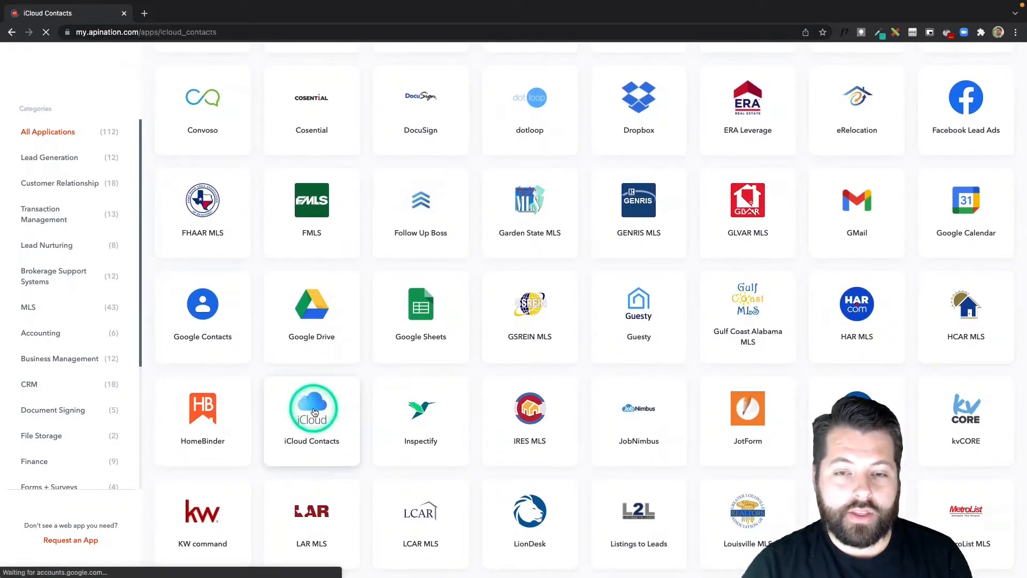
{"action": "left_click", "coordinate": [311, 408]}
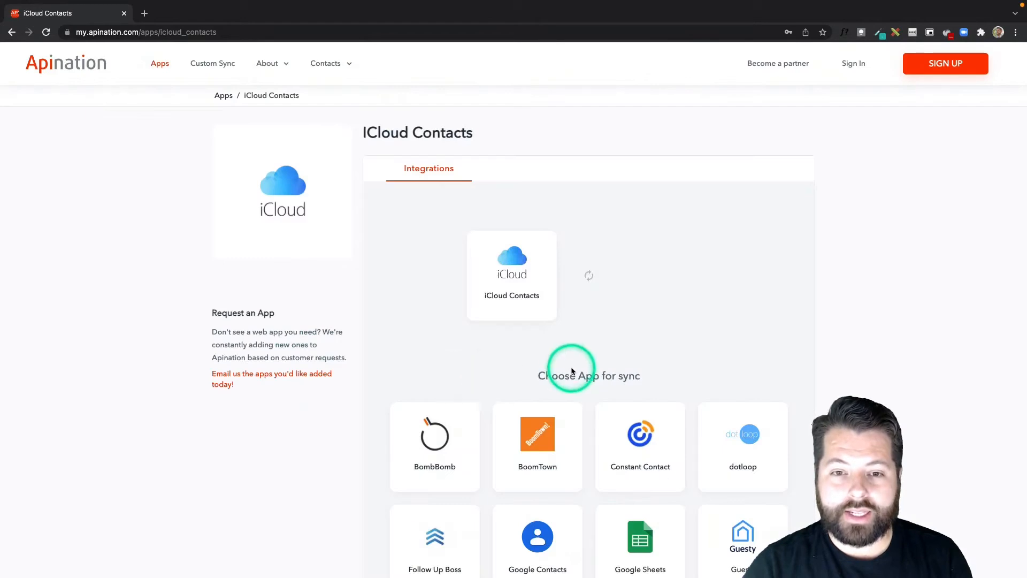
{"action": "scroll", "scroll_direction": "down", "scroll_amount": 3}
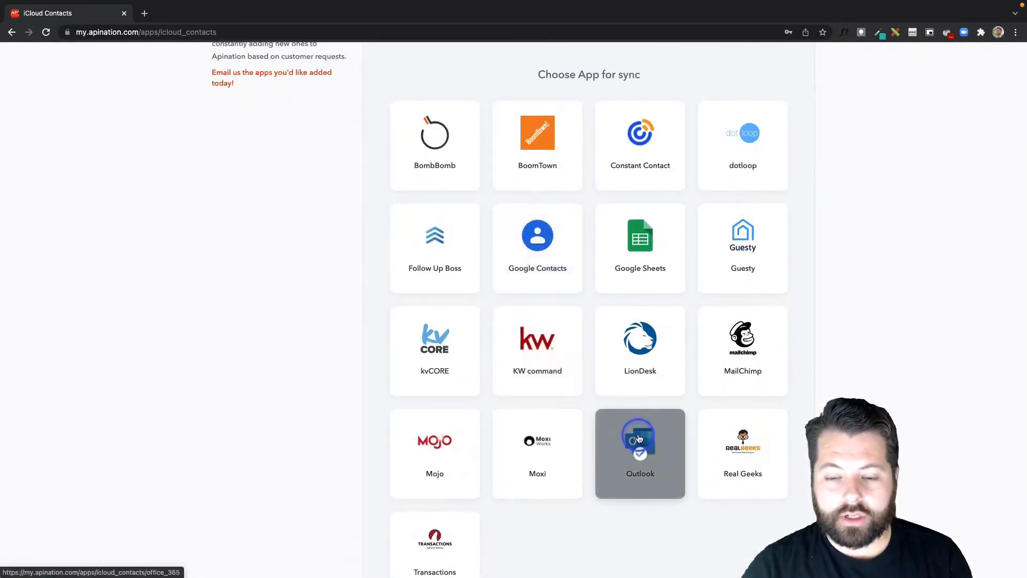
- Pick Outlook as the sync partner and activate the Office 365 contacts to iCloud Contacts sync
{"action": "left_click", "coordinate": [640, 452]}
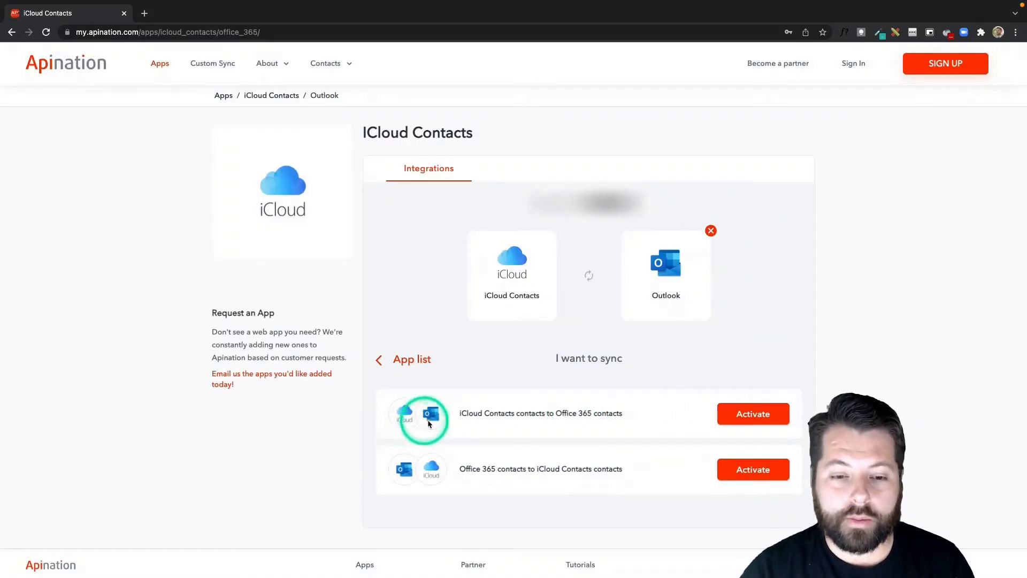
{"action": "mouse_move", "coordinate": [405, 471]}
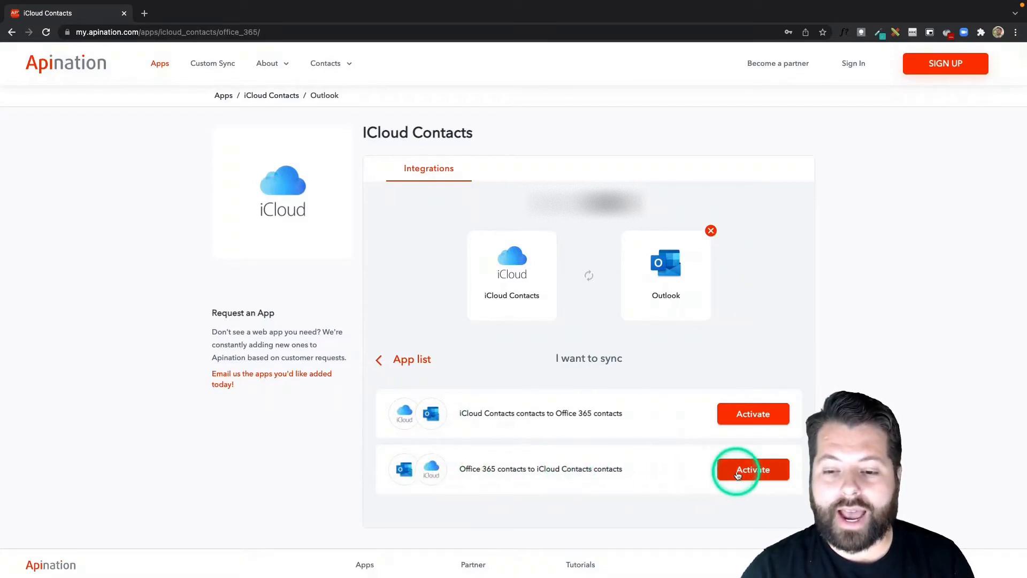
{"action": "left_click", "coordinate": [752, 470]}
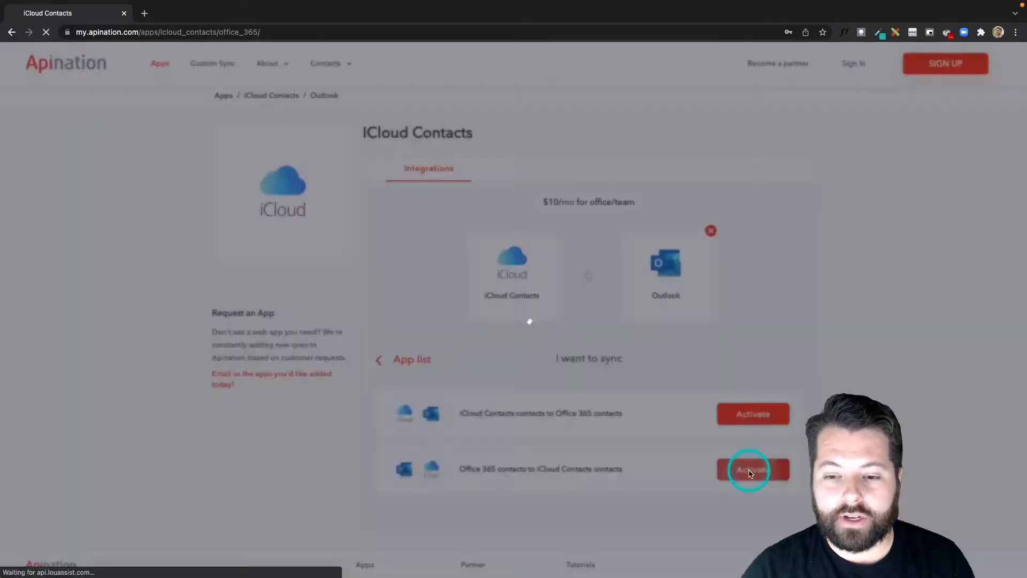
- Confirm no other sync applications are used and connect the Outlook account
{"action": "left_click", "coordinate": [752, 470]}
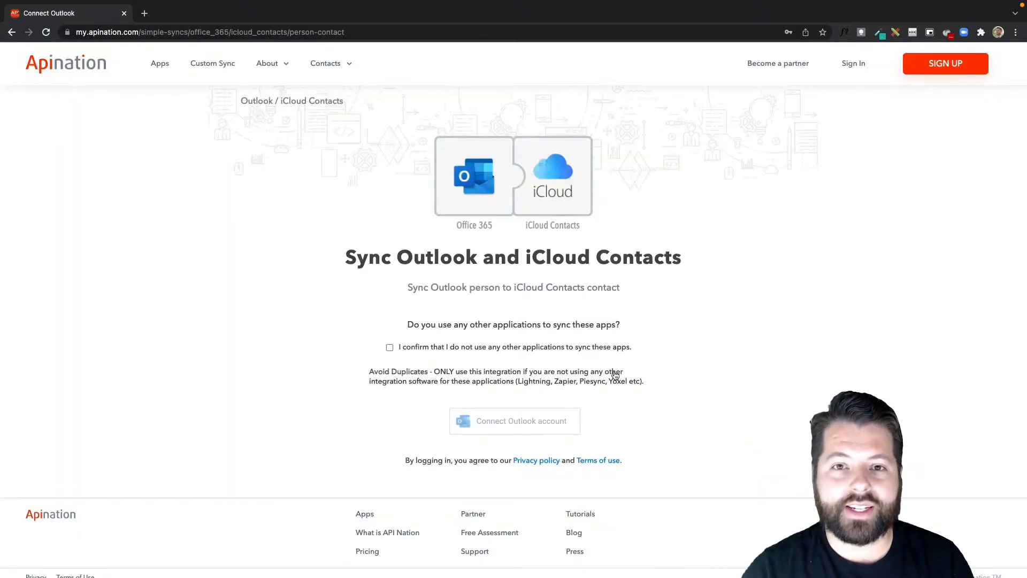
{"action": "left_click", "coordinate": [390, 346]}
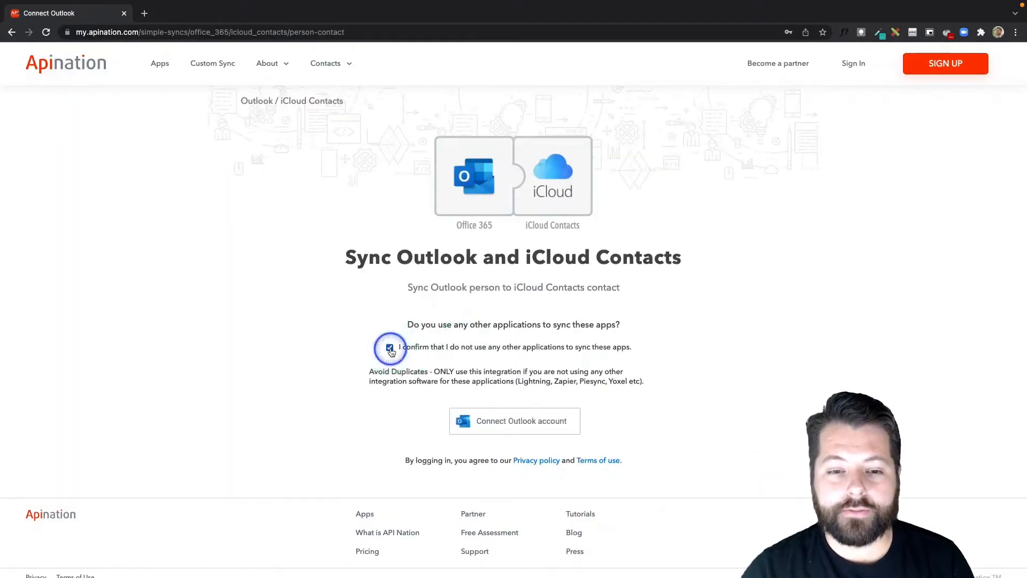
{"action": "left_click", "coordinate": [389, 347]}
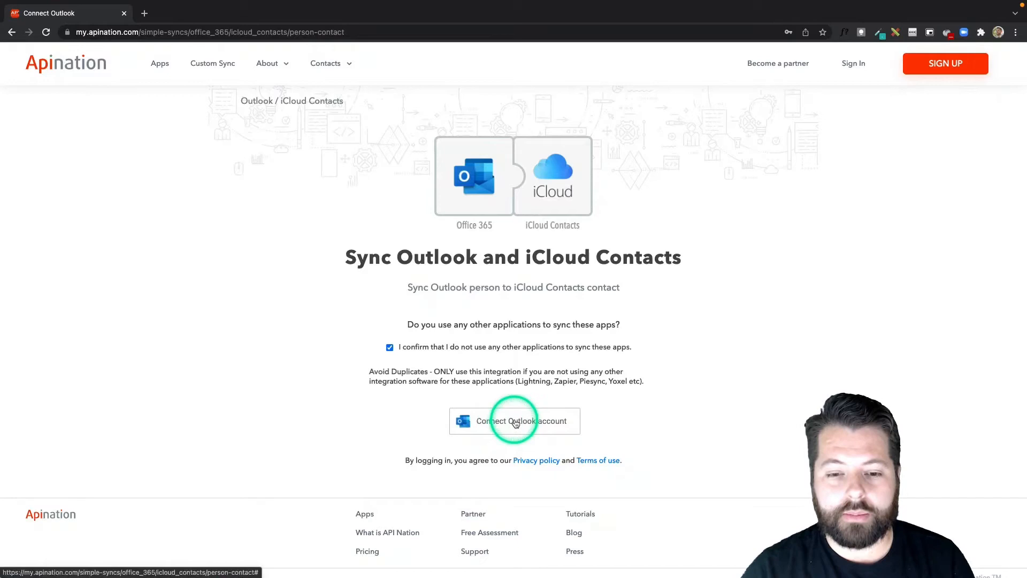
{"action": "left_click", "coordinate": [515, 421]}
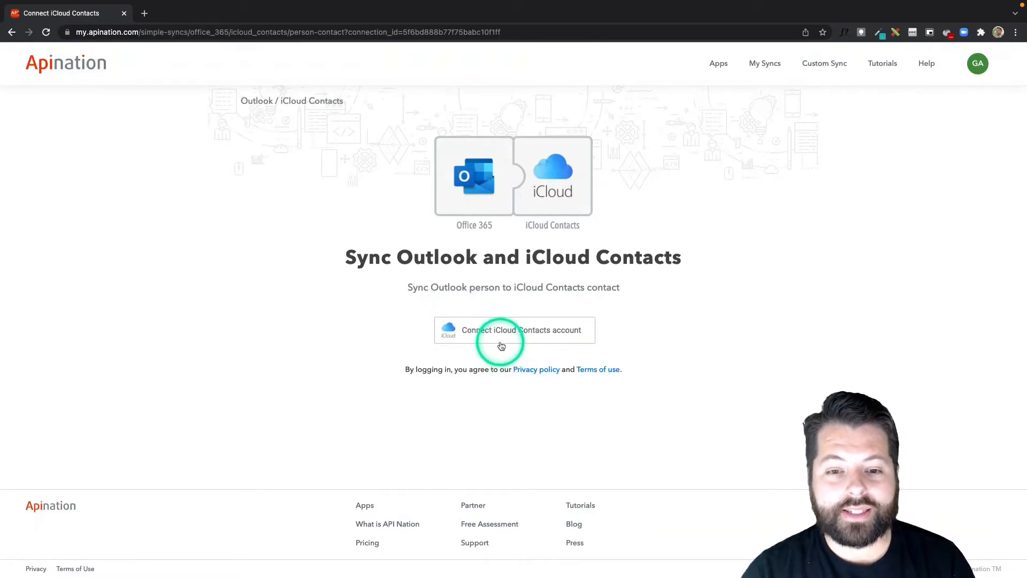
- Start connecting the iCloud Contacts account and focus the Apple ID field
{"action": "left_click", "coordinate": [513, 330]}
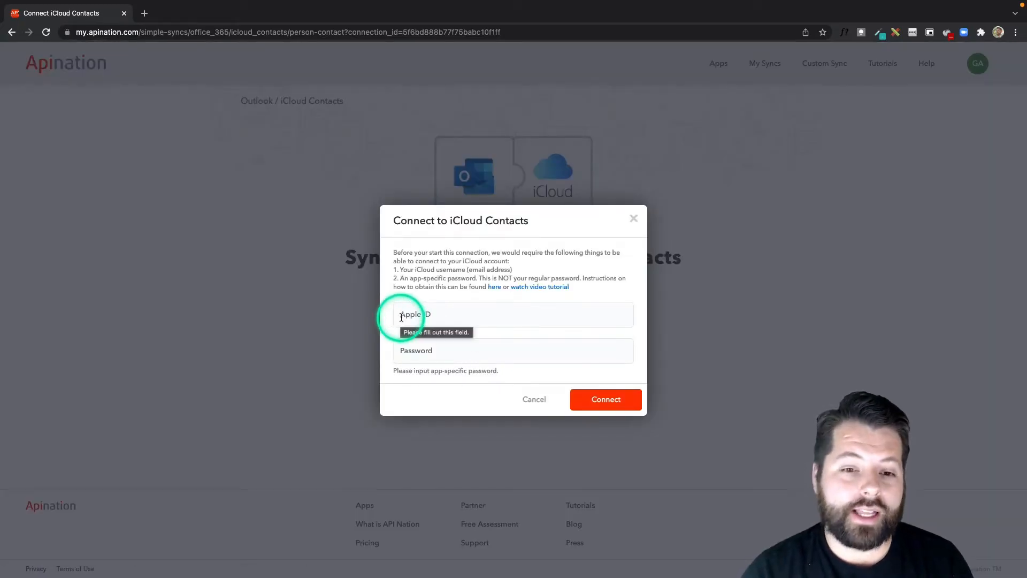
{"action": "left_click", "coordinate": [512, 350]}
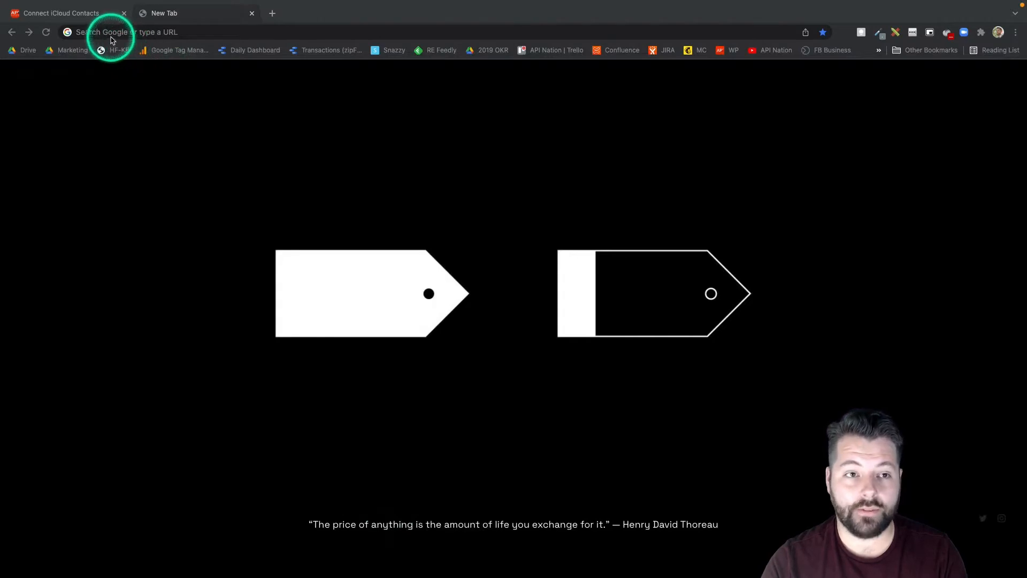
- Go to appleid.apple.com, sign in and allow the sign-in from the new device
{"action": "left_click", "coordinate": [124, 31]}
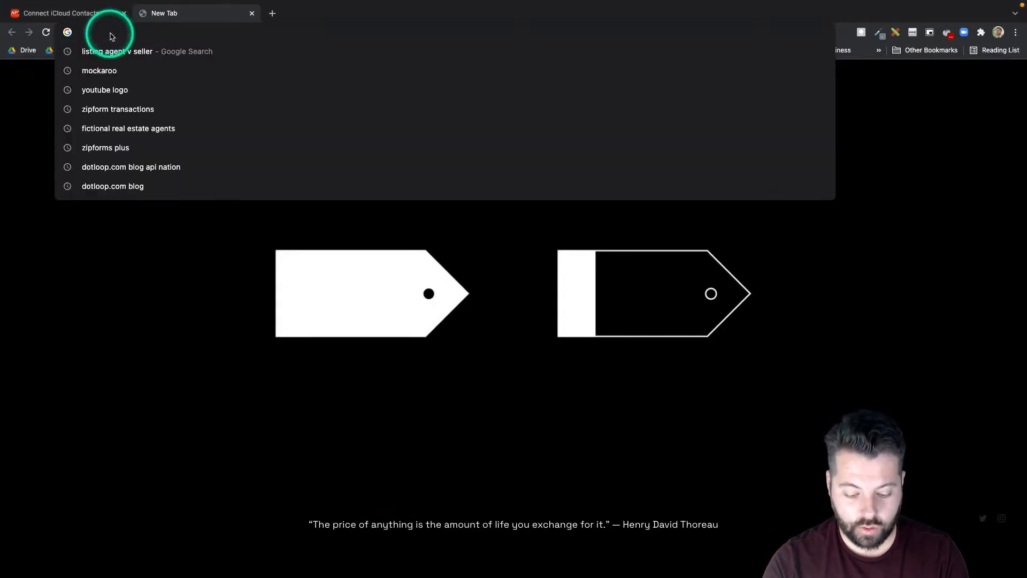
{"action": "type", "text": "appleid.apple.com"}
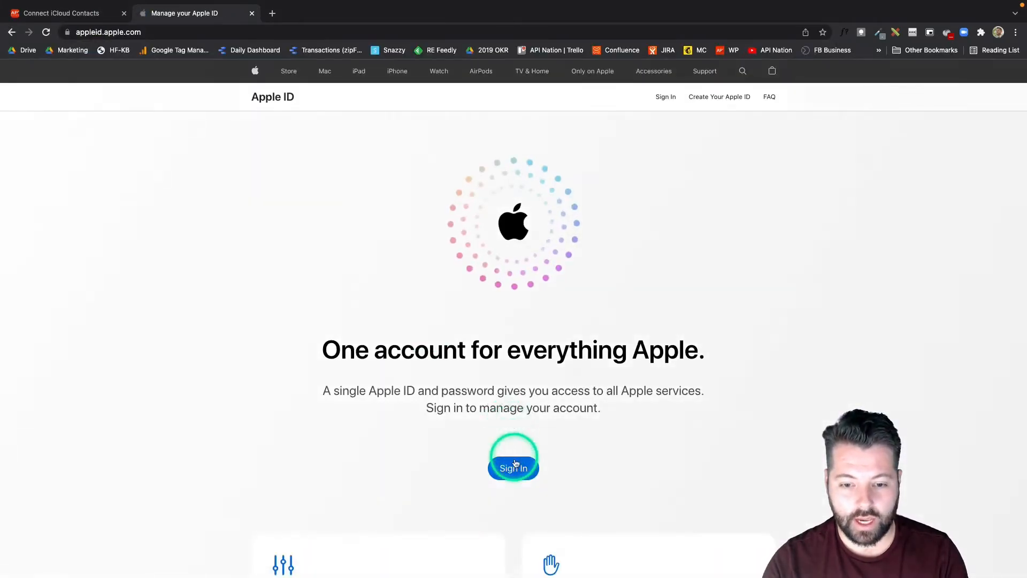
{"action": "left_click", "coordinate": [513, 460]}
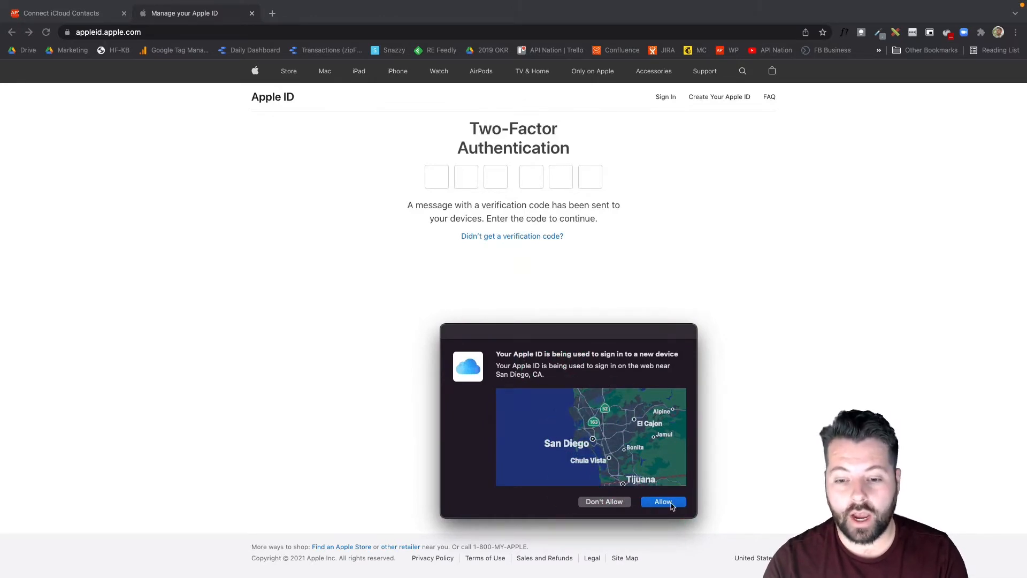
{"action": "left_click", "coordinate": [662, 501]}
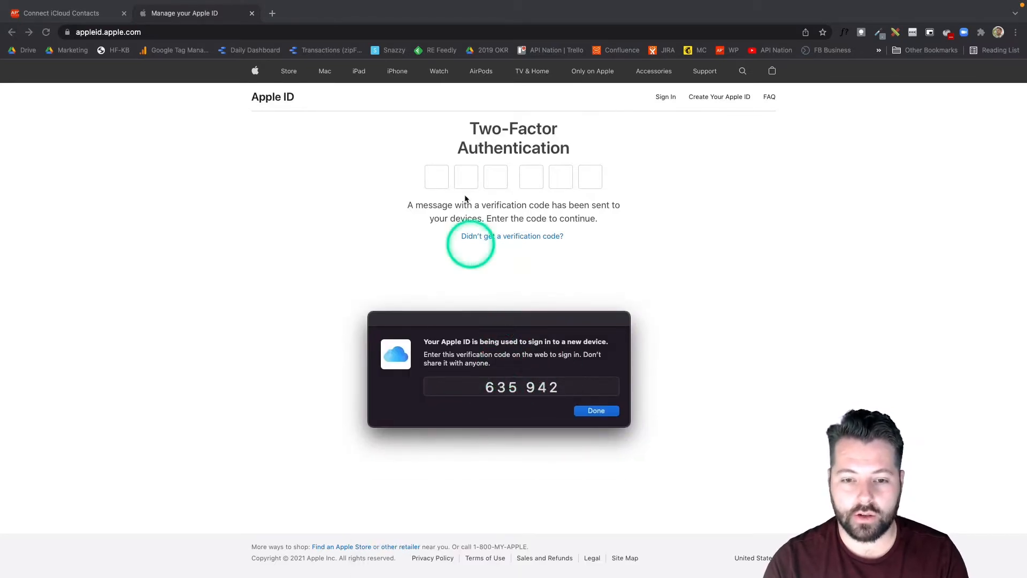
- Enter the six-digit verification code and finish two-factor sign-in with Done
{"action": "left_click", "coordinate": [436, 176]}
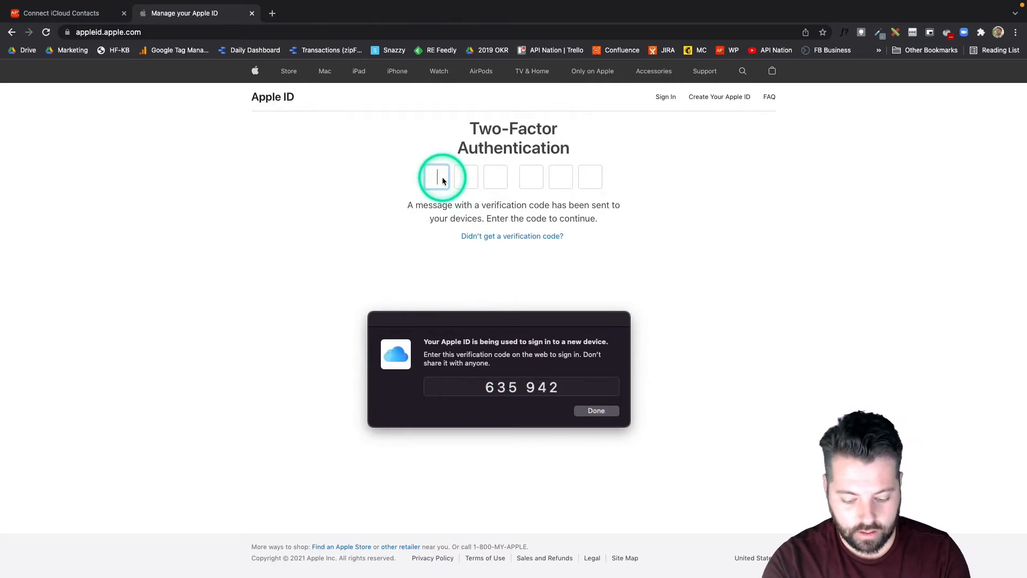
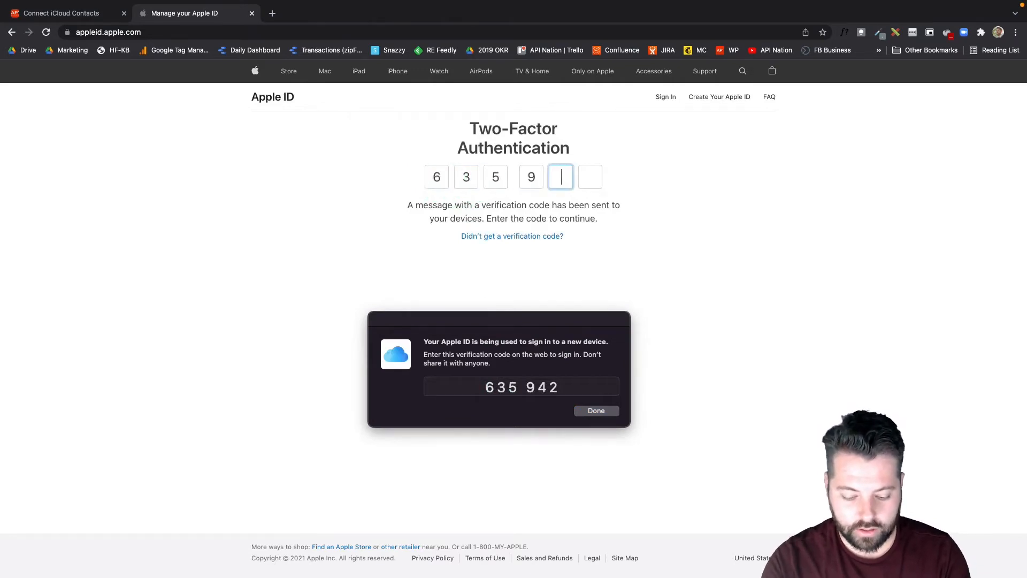
{"action": "left_click", "coordinate": [596, 410]}
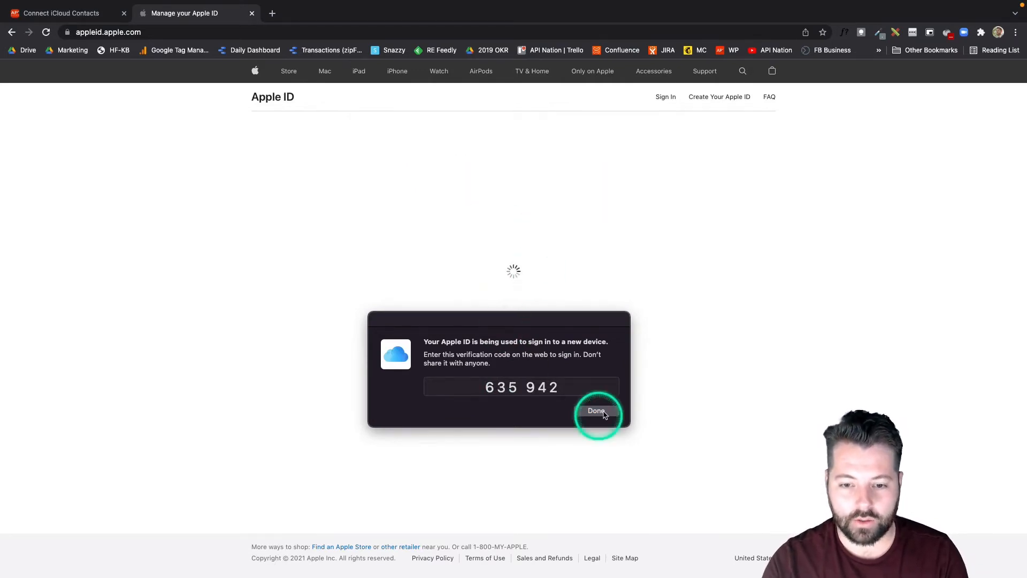
{"action": "left_click", "coordinate": [596, 411]}
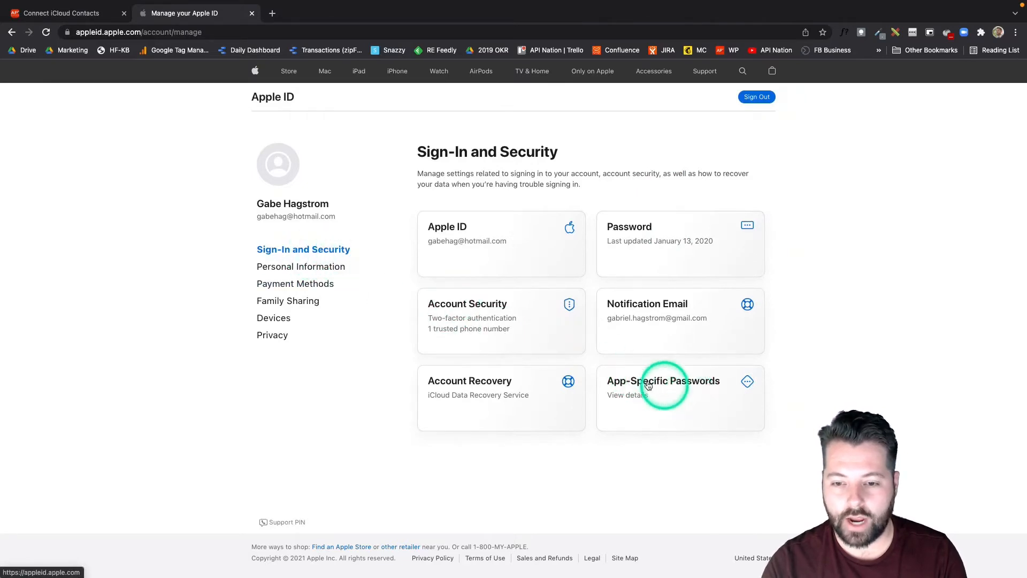
- Go to the App-Specific Passwords card on the Sign-In and Security page
{"action": "left_click", "coordinate": [663, 387]}
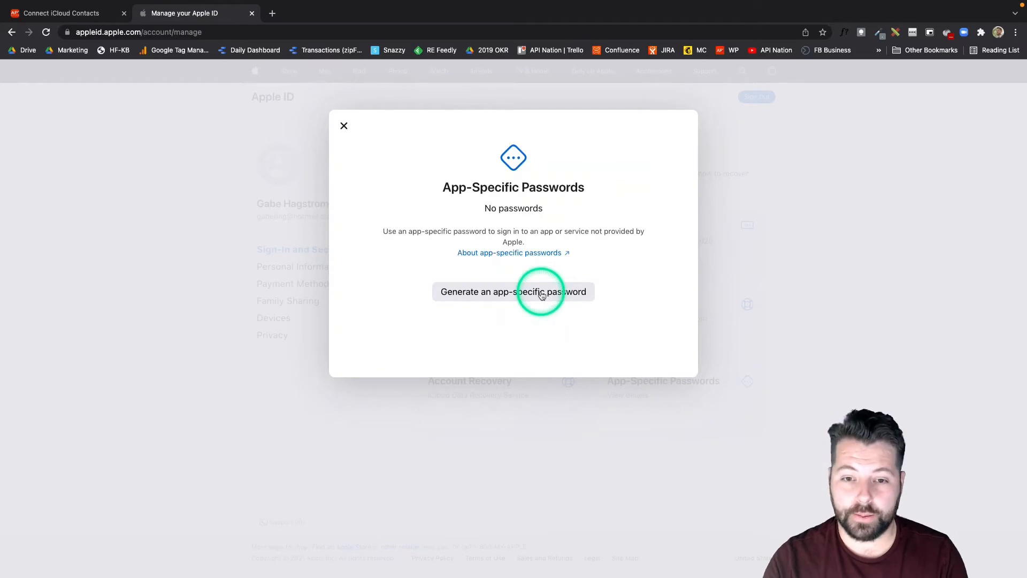
- Generate an app-specific password named API Nation, copy it and return to the API Nation tab
{"action": "left_click", "coordinate": [513, 291]}
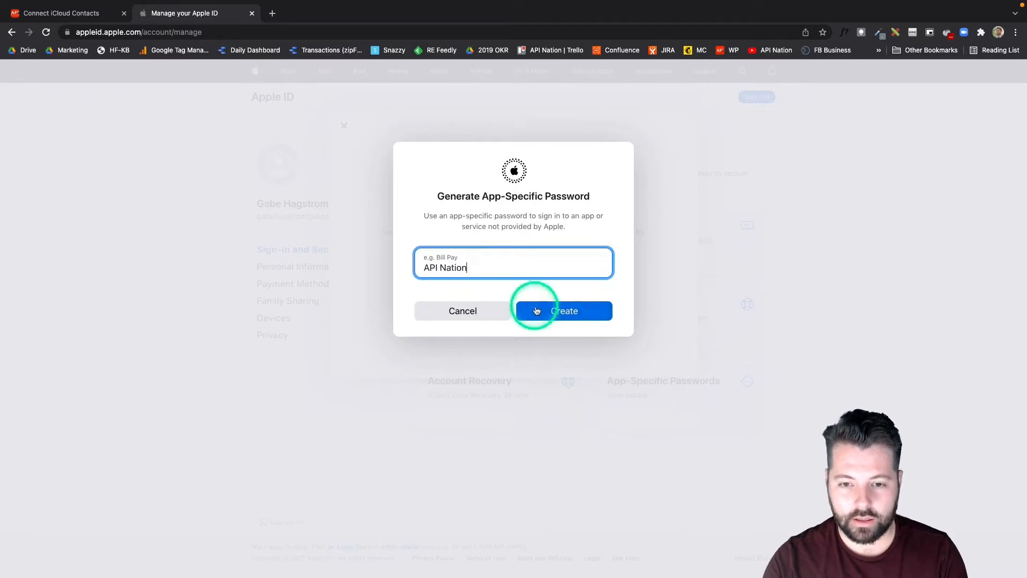
{"action": "left_click", "coordinate": [564, 310]}
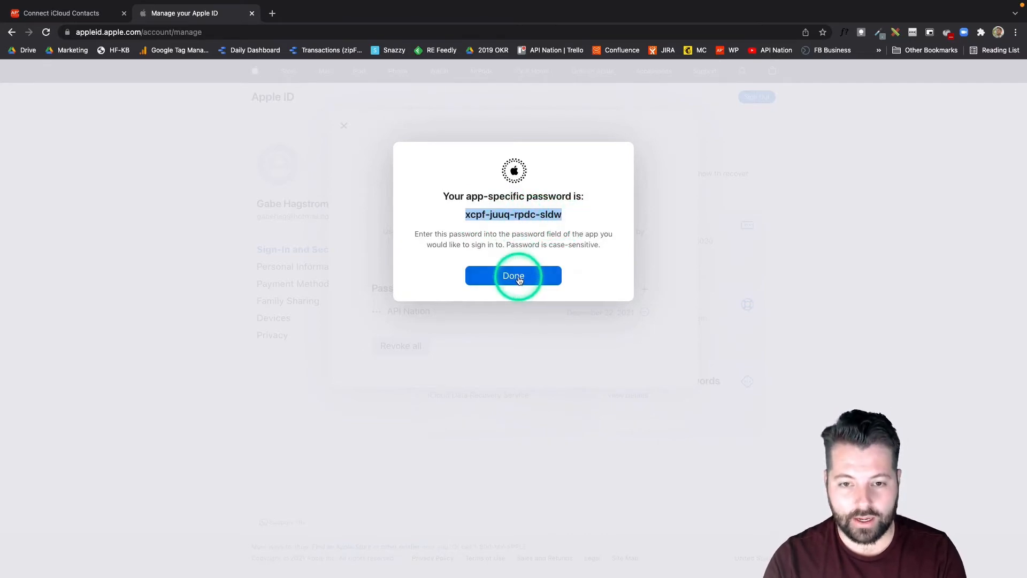
{"action": "left_click", "coordinate": [513, 275]}
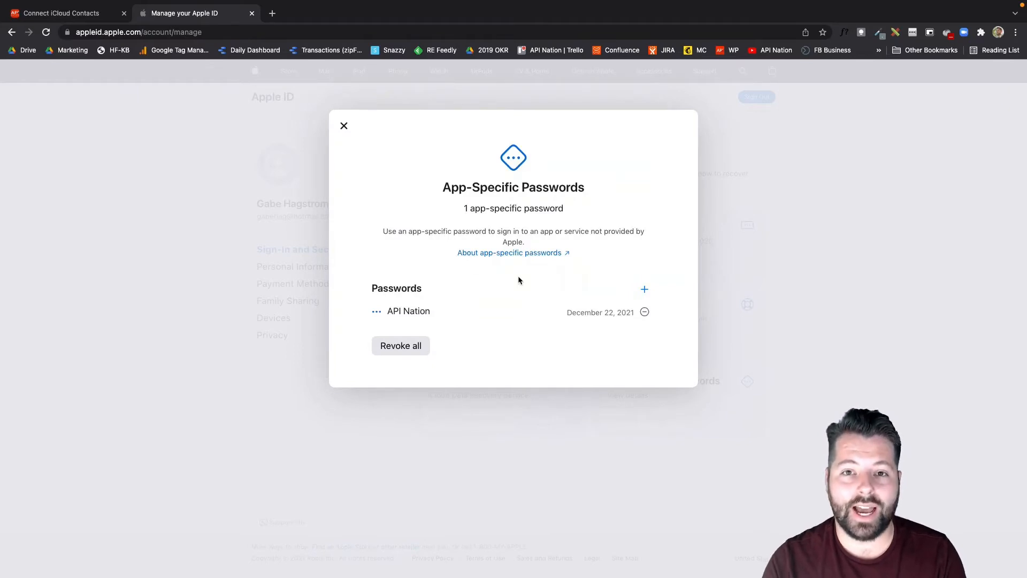
{"action": "left_click", "coordinate": [62, 13]}
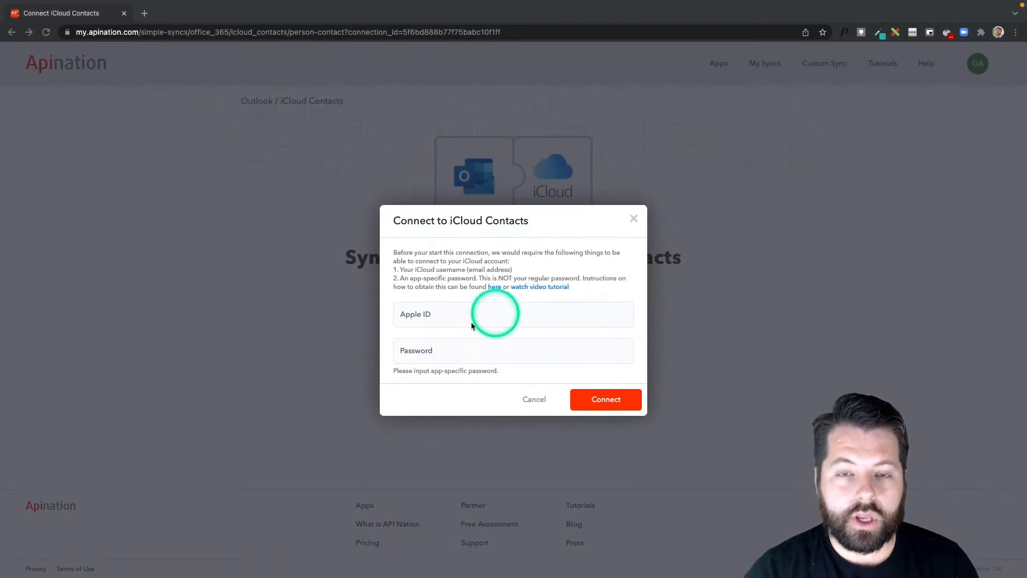
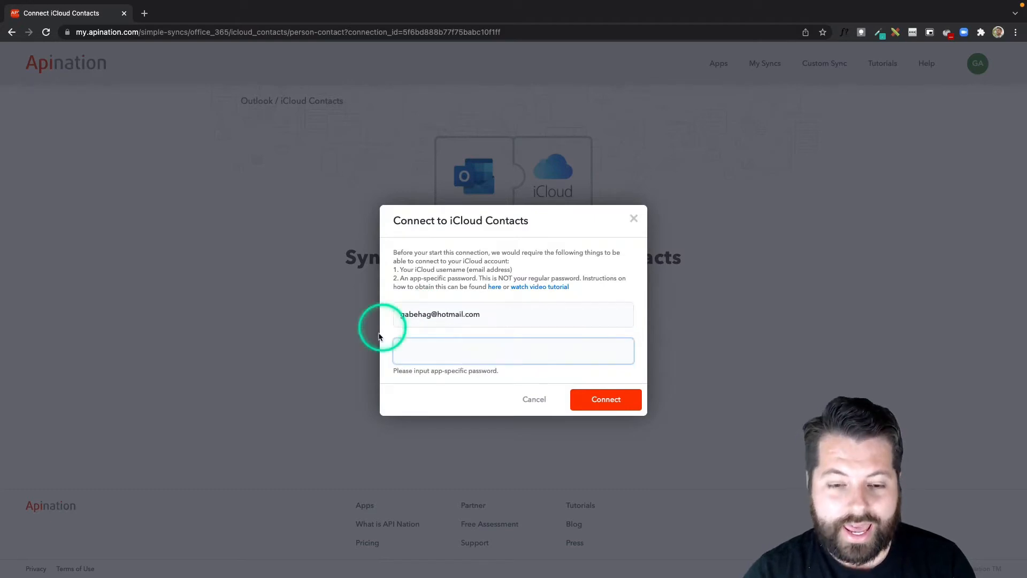
{"action": "left_click", "coordinate": [513, 350]}
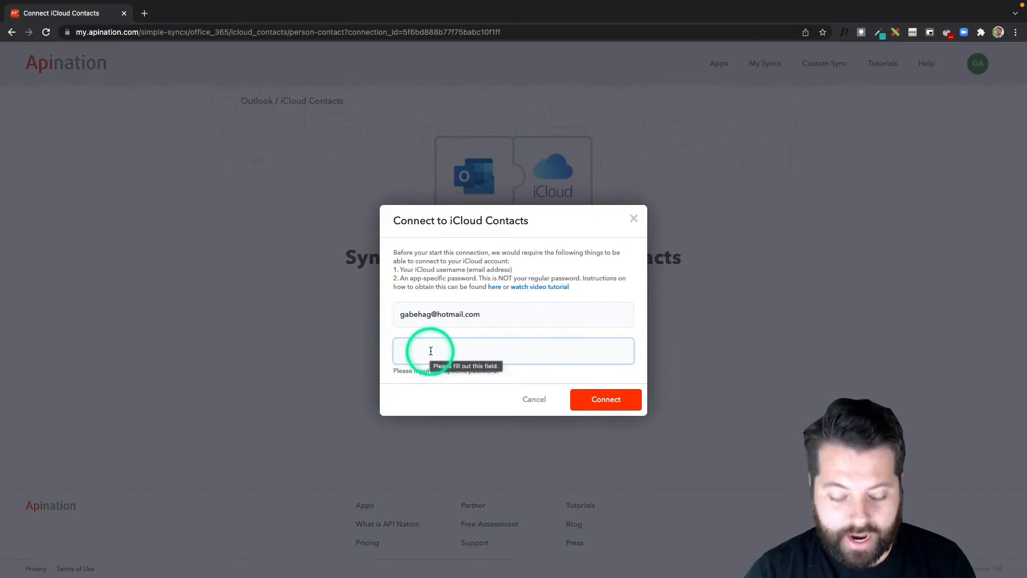
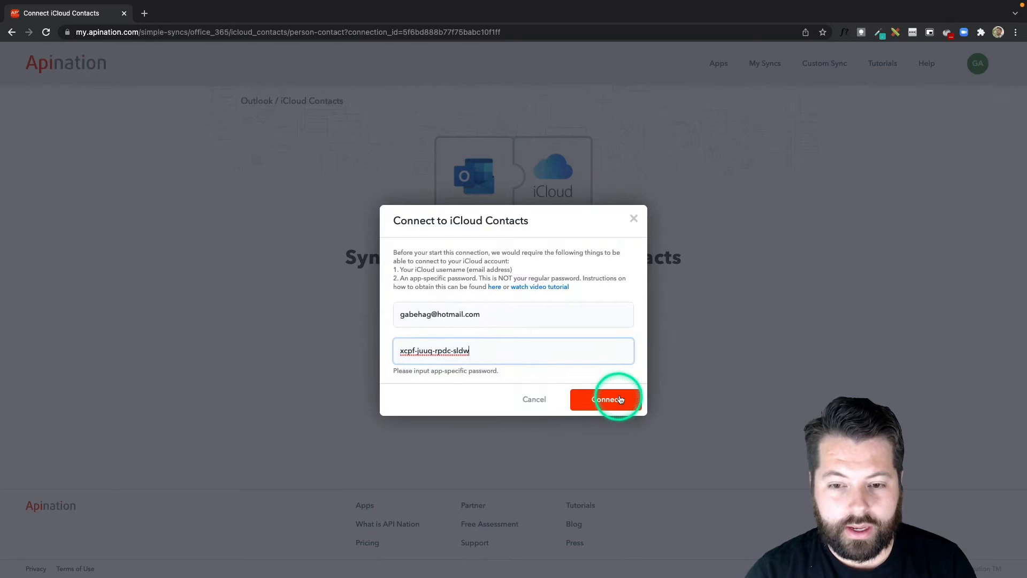
{"action": "left_click", "coordinate": [603, 399]}
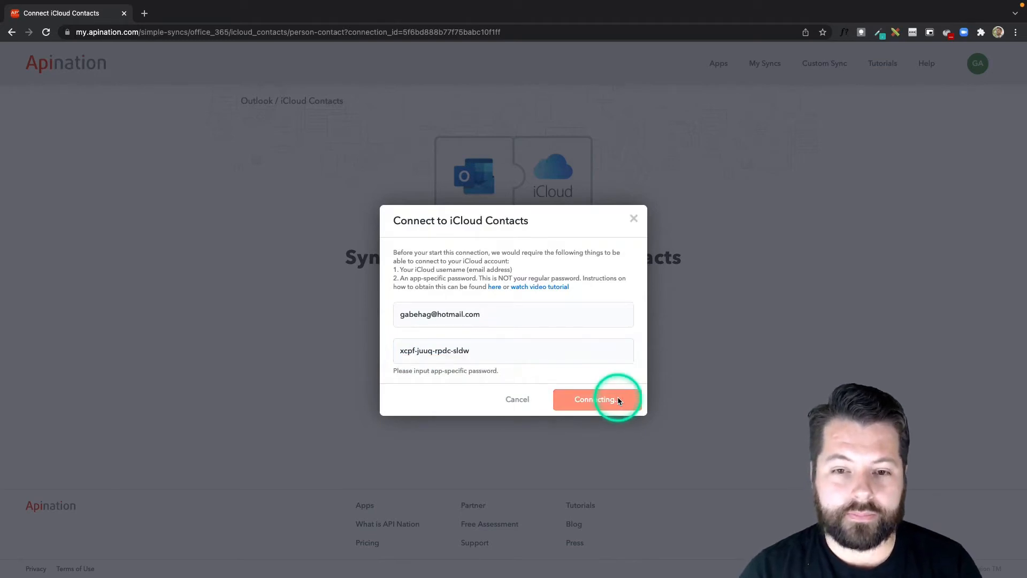
{"action": "left_click", "coordinate": [596, 399]}
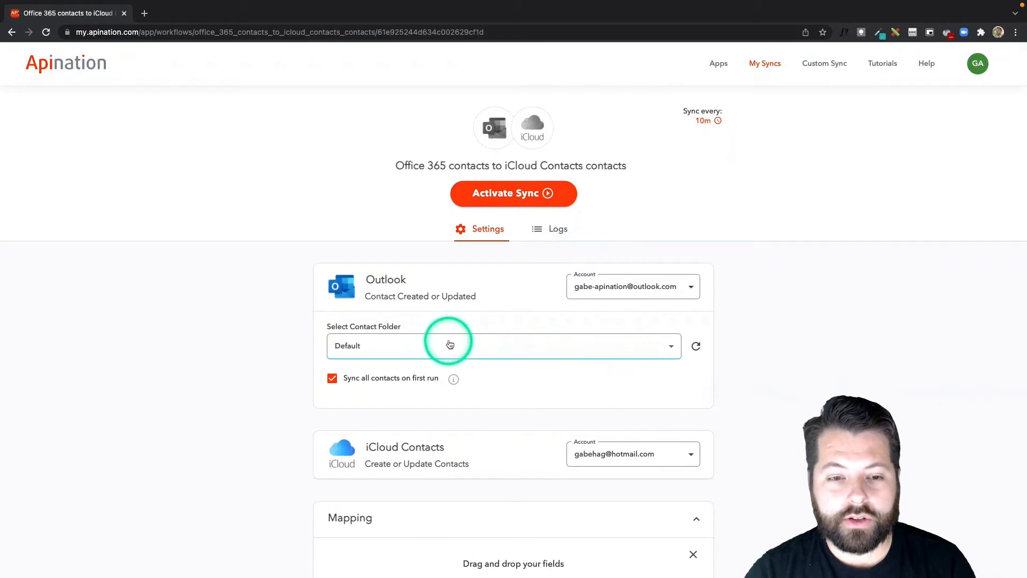
{"action": "mouse_move", "coordinate": [358, 354]}
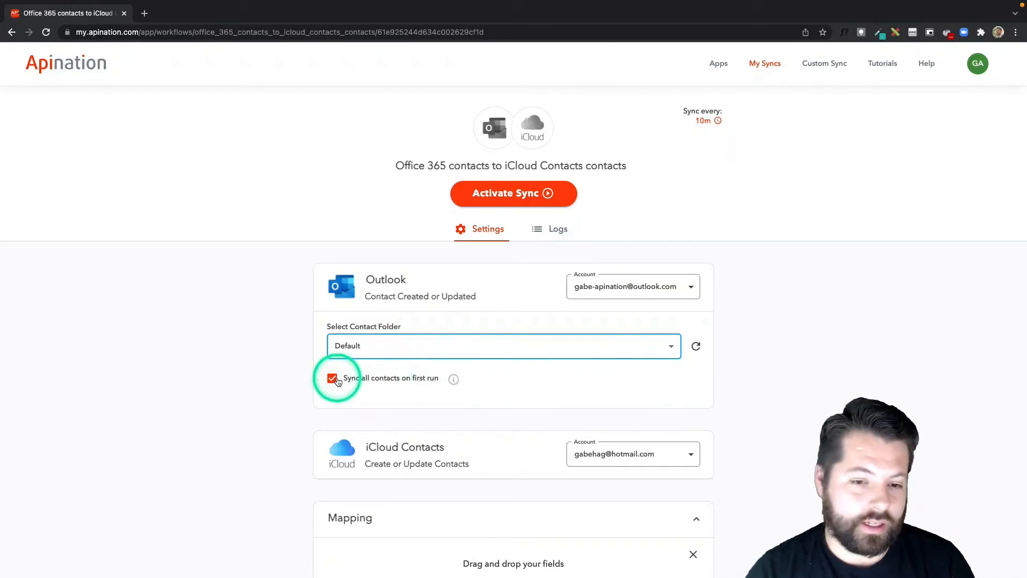
{"action": "left_click", "coordinate": [331, 378]}
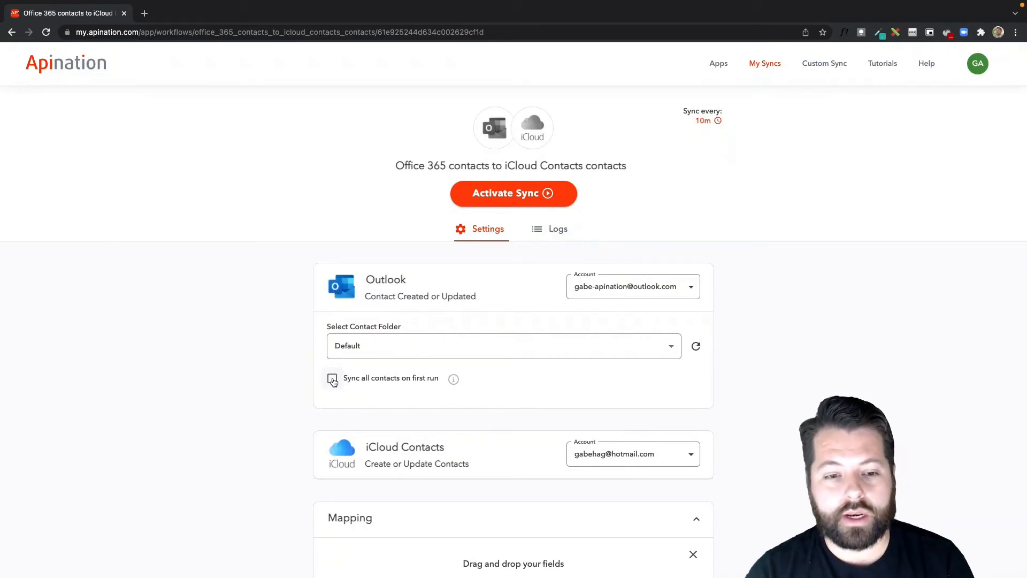
{"action": "left_click", "coordinate": [332, 379]}
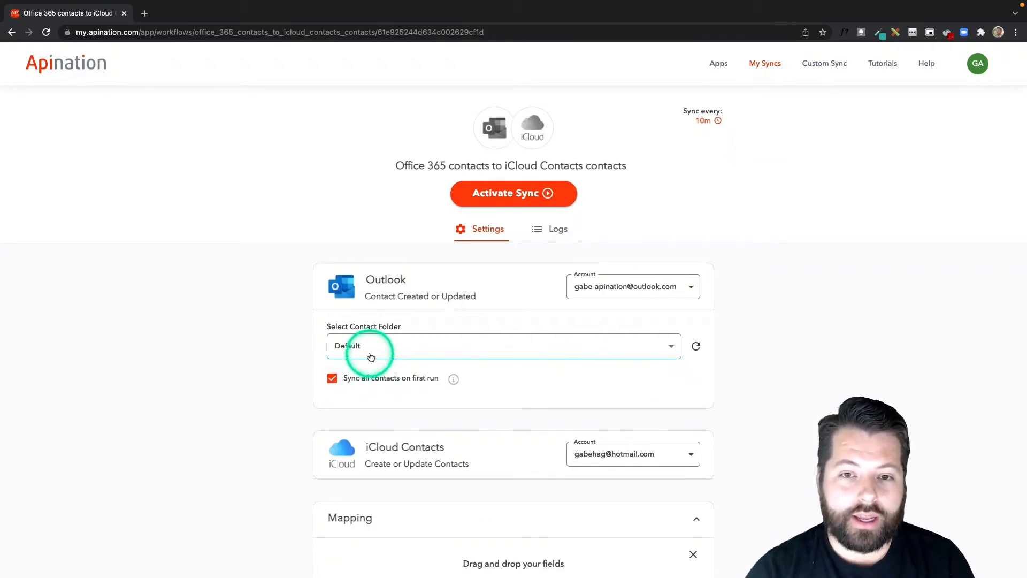
- Scroll through the Mapping section reviewing the Office 365 to iCloud Contacts field mapping
{"action": "scroll", "scroll_direction": "down", "scroll_amount": 3}
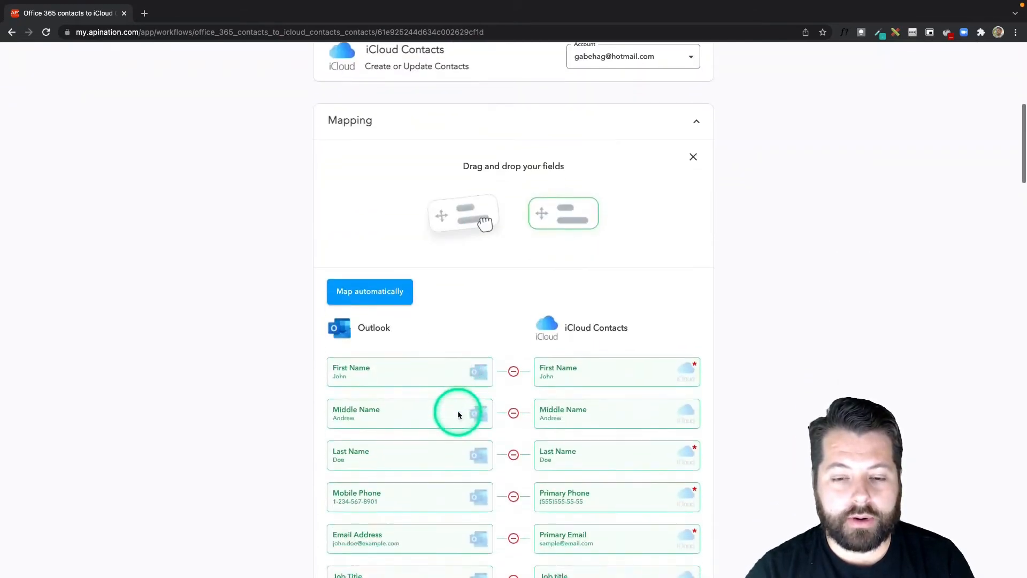
{"action": "scroll", "scroll_direction": "down", "scroll_amount": 3}
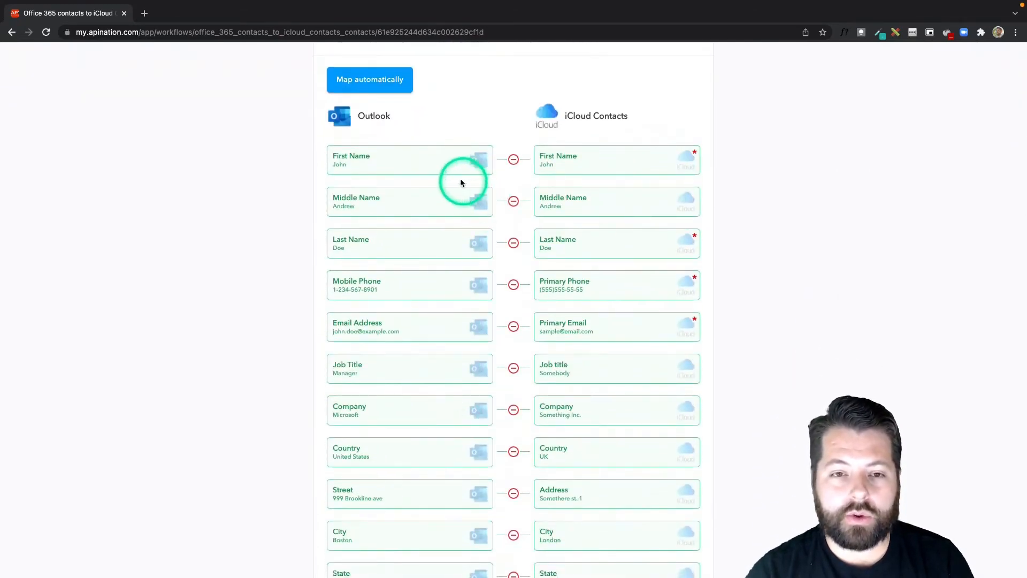
{"action": "scroll", "scroll_direction": "down", "scroll_amount": 3}
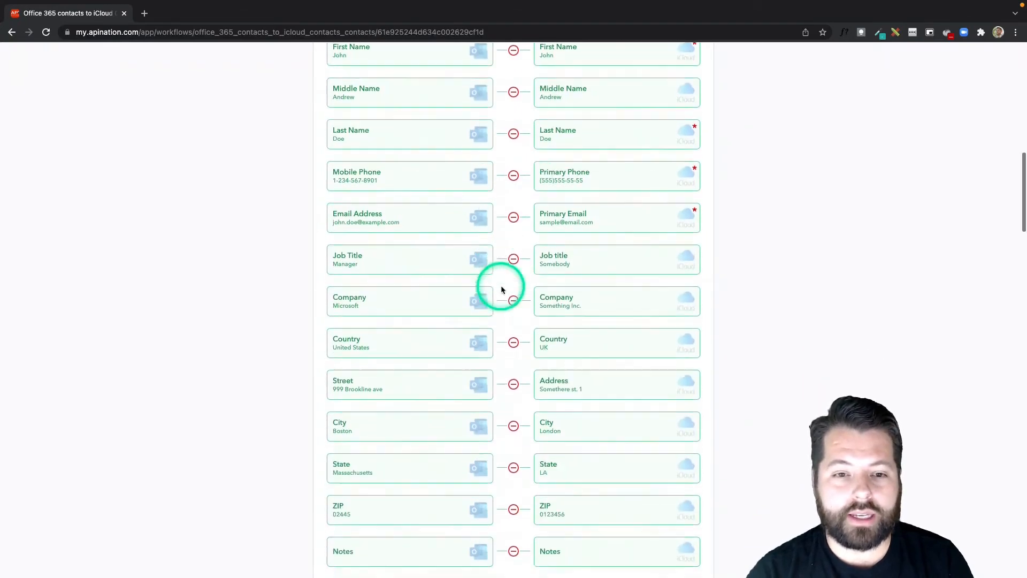
{"action": "scroll", "scroll_direction": "down", "scroll_amount": 3}
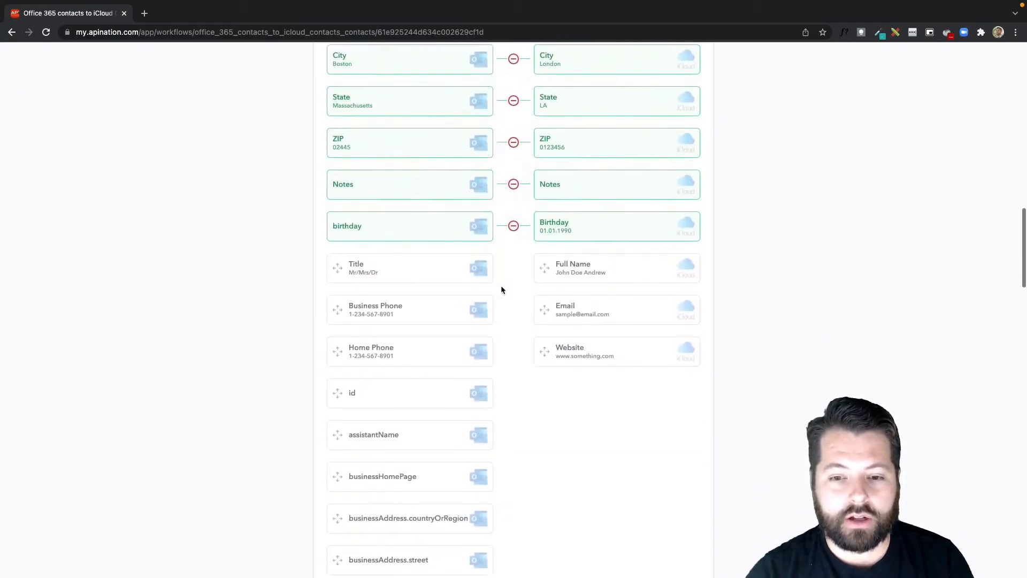
{"action": "scroll", "scroll_direction": "up", "scroll_amount": 3}
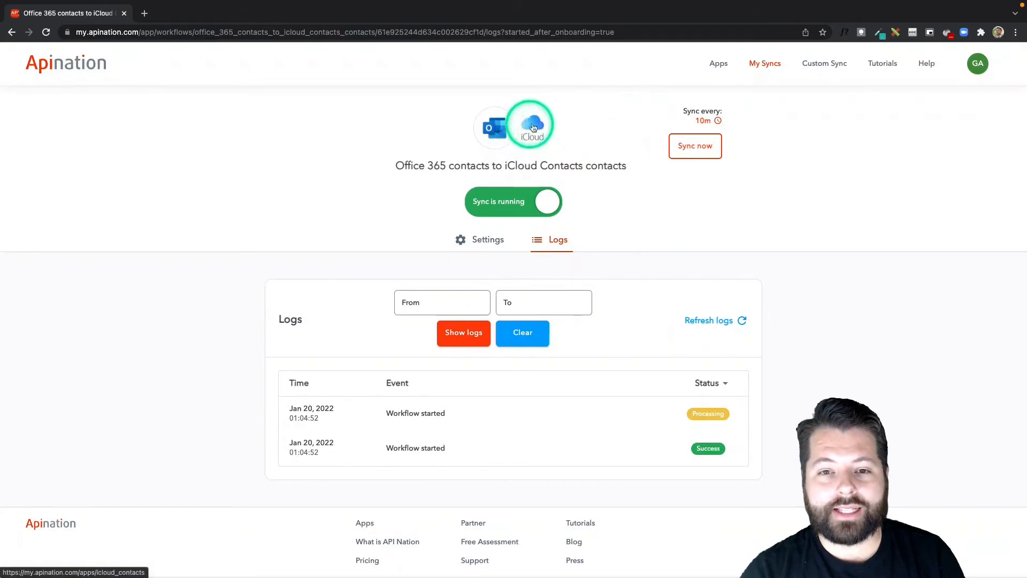
- Return to the iCloud Contacts app page and choose Outlook to list the reverse sync direction
{"action": "left_click", "coordinate": [531, 126]}
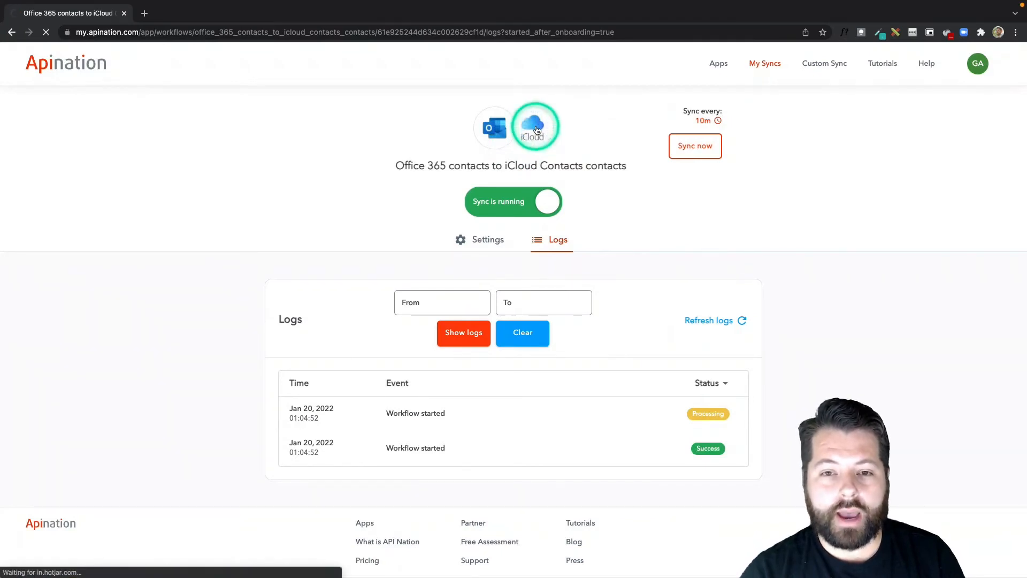
{"action": "left_click", "coordinate": [535, 127]}
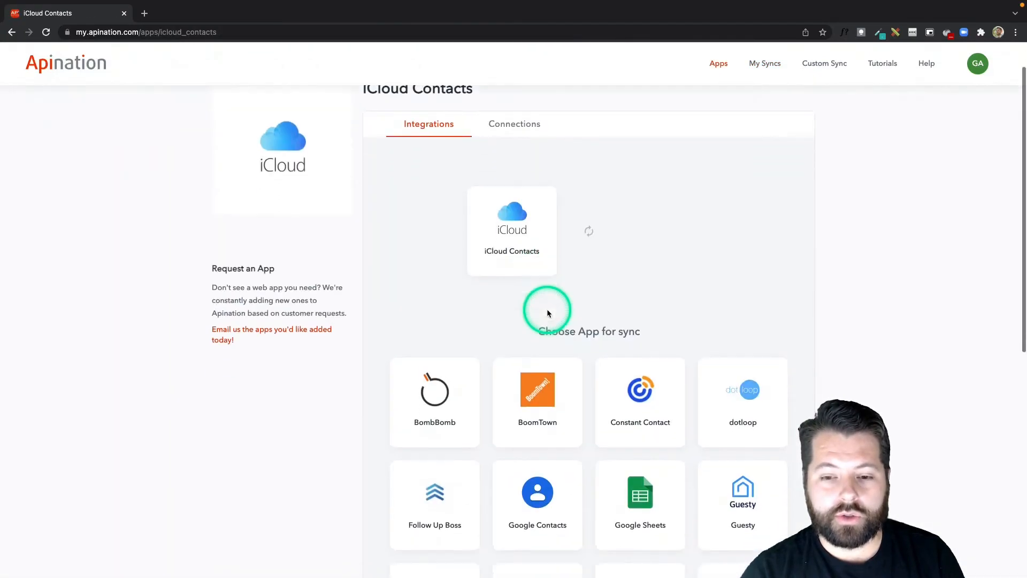
{"action": "left_click", "coordinate": [640, 390]}
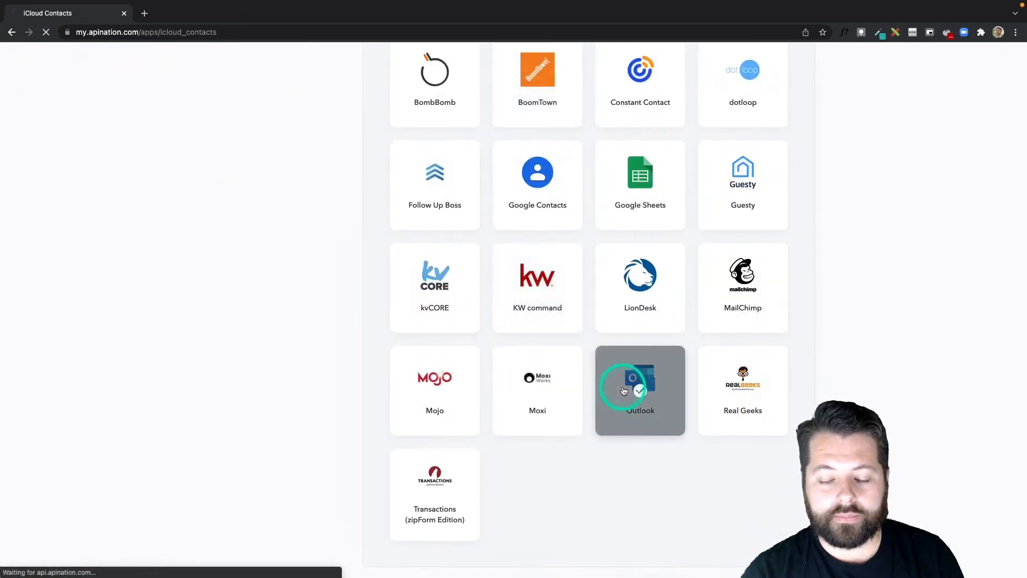
{"action": "left_click", "coordinate": [640, 389]}
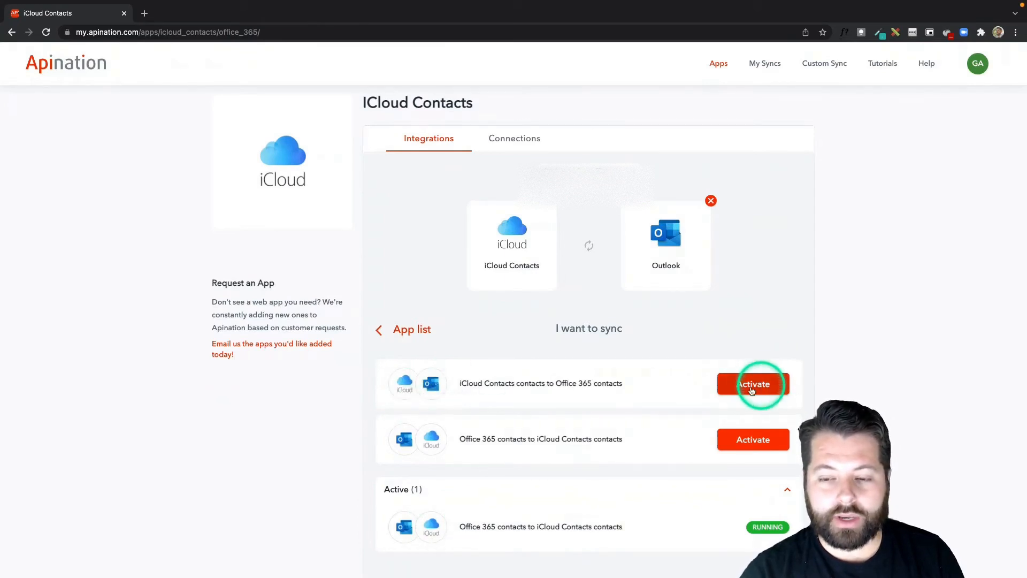
- Begin the iCloud Contacts to Office 365 setup with 'Sync all contacts on first run' enabled
{"action": "left_click", "coordinate": [753, 384]}
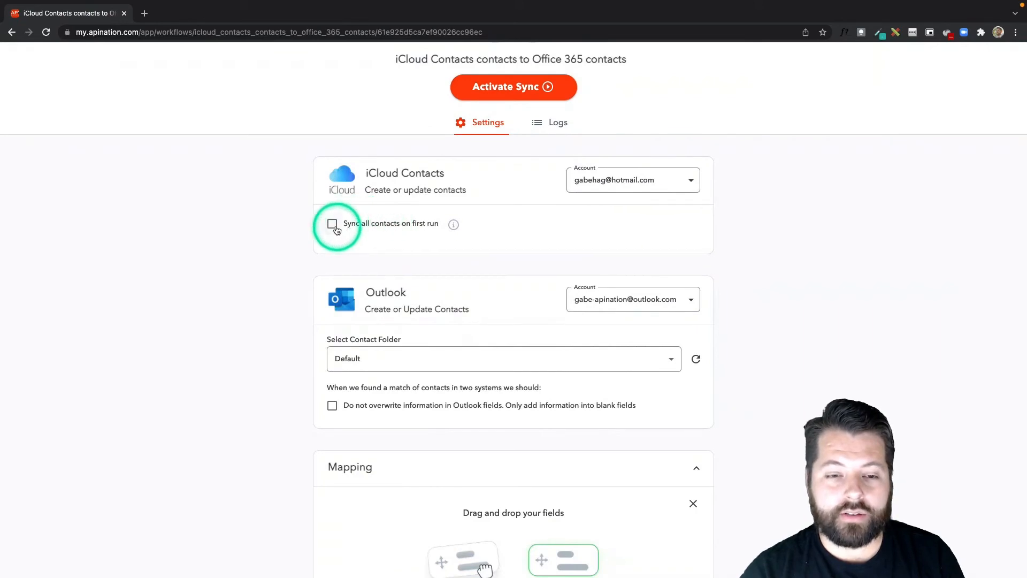
{"action": "left_click", "coordinate": [331, 224]}
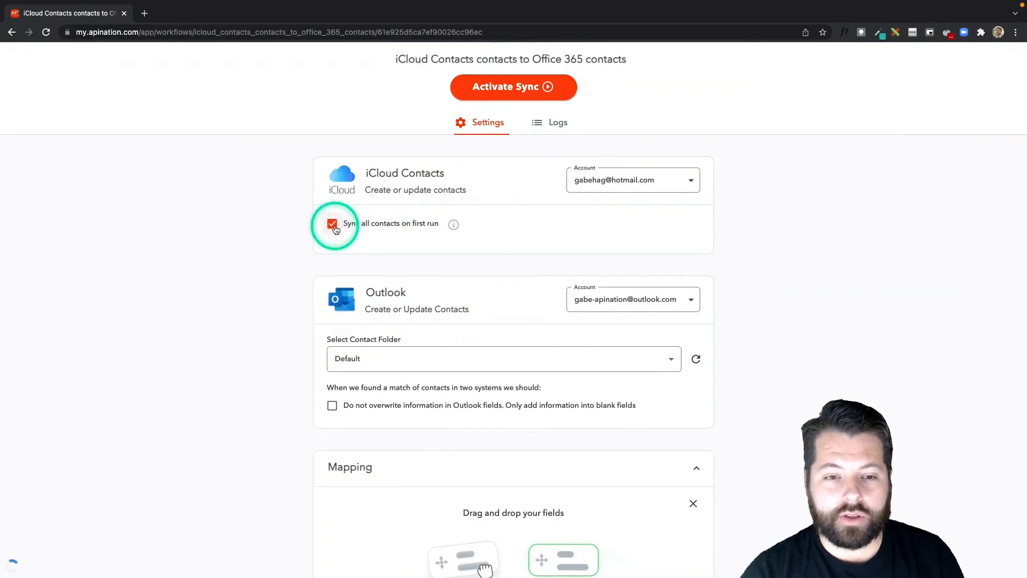
{"action": "left_click", "coordinate": [332, 224]}
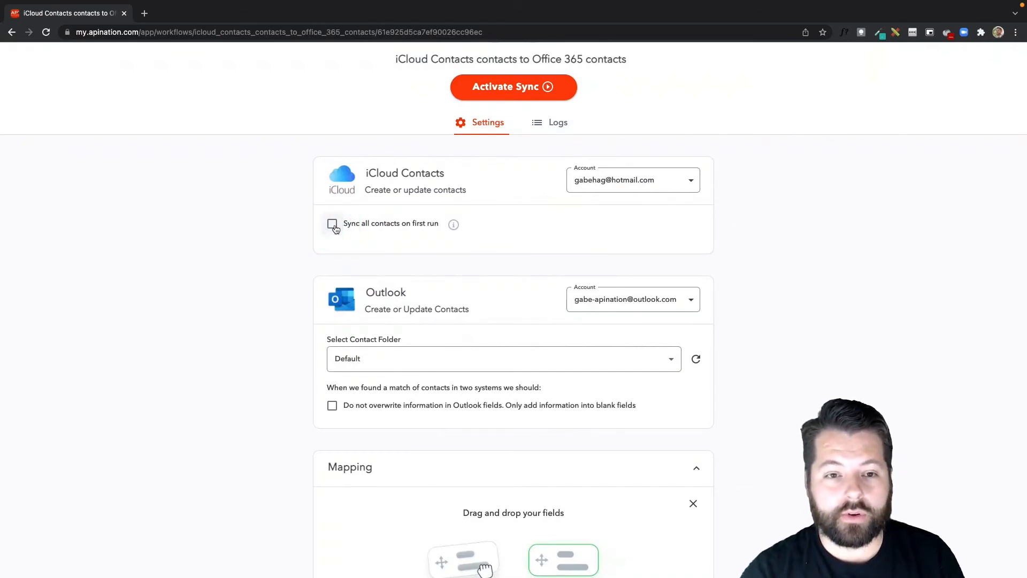
{"action": "left_click", "coordinate": [331, 223]}
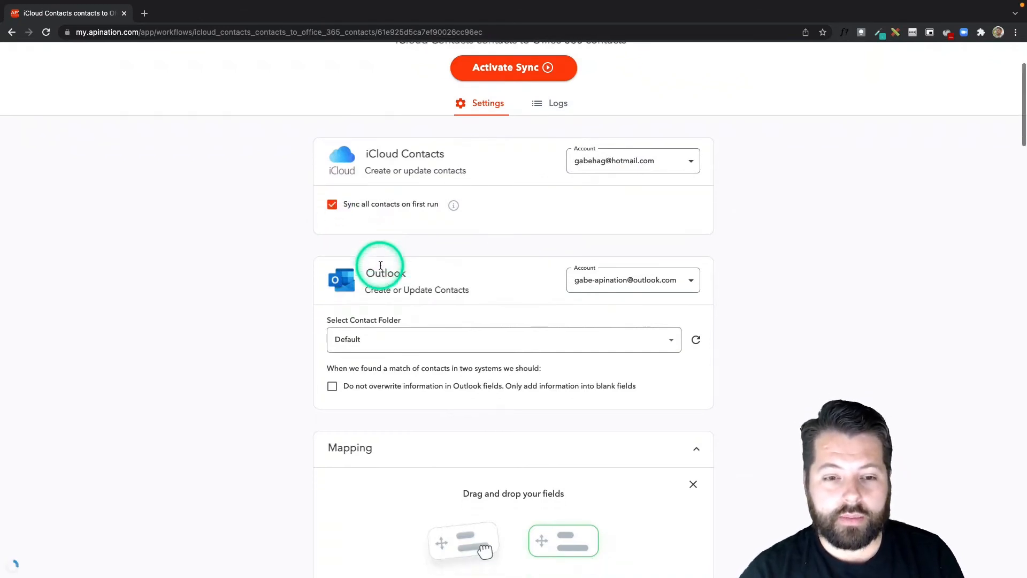
{"action": "scroll", "scroll_direction": "down", "scroll_amount": 3}
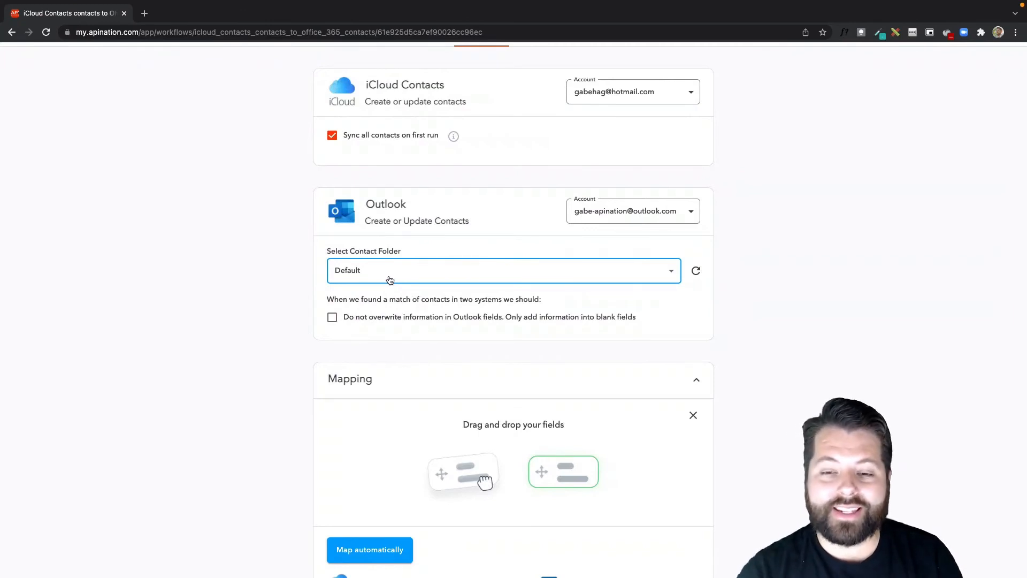
- Review the Outlook contact folder and enable 'Do not overwrite information in Outlook fields'
{"action": "left_click", "coordinate": [380, 271]}
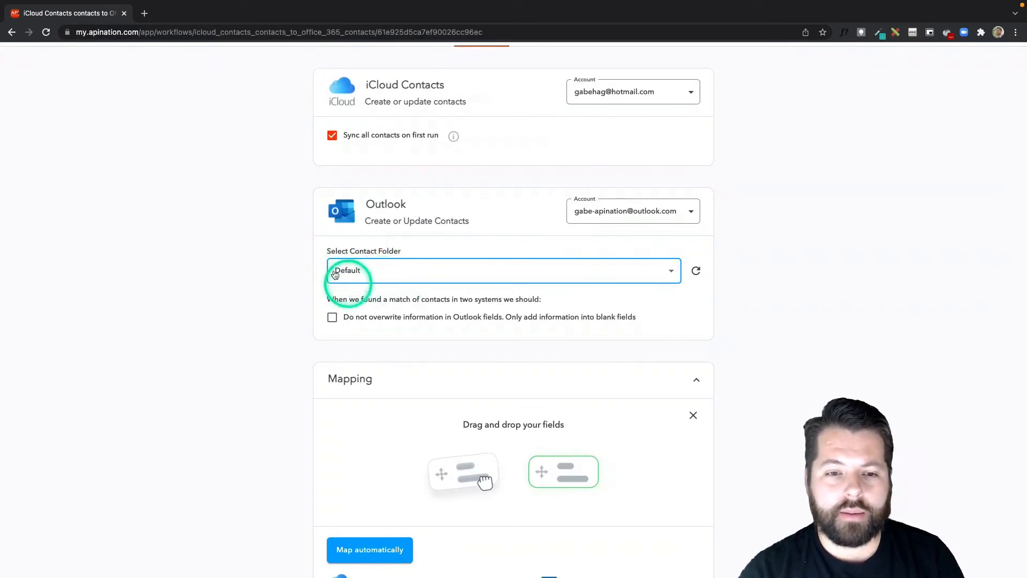
{"action": "scroll", "scroll_direction": "down", "scroll_amount": 3}
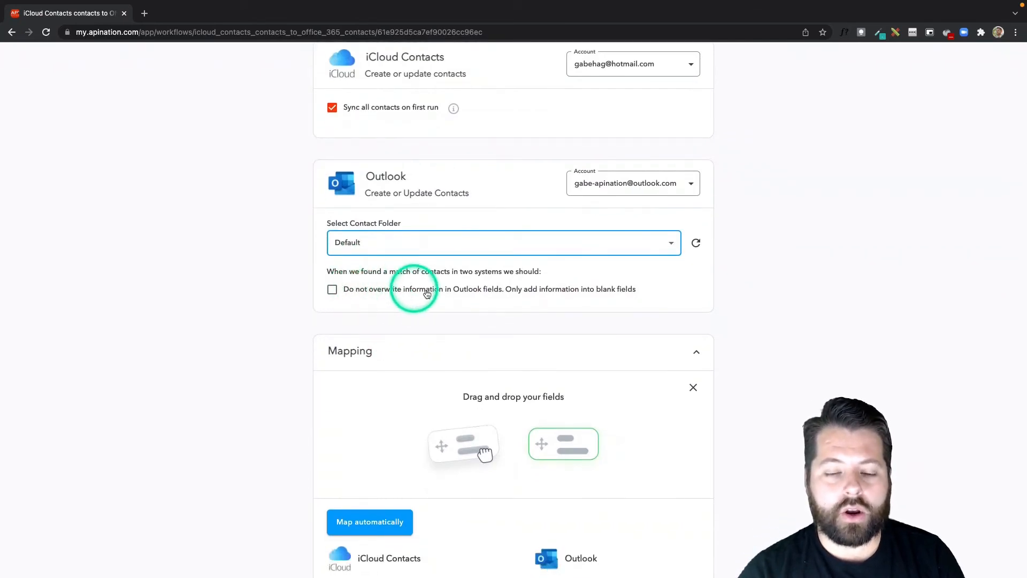
{"action": "mouse_move", "coordinate": [351, 284]}
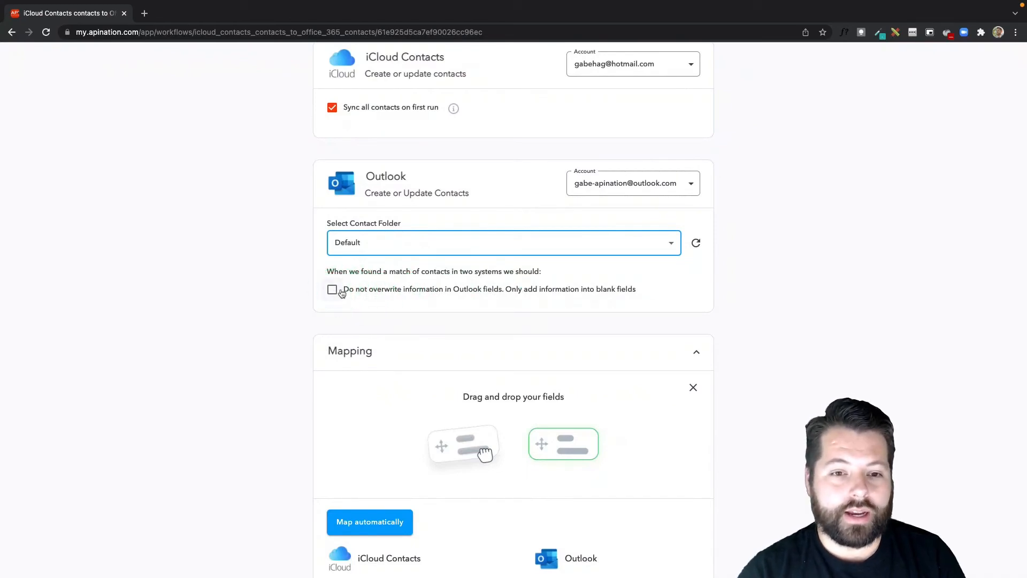
{"action": "left_click", "coordinate": [331, 289]}
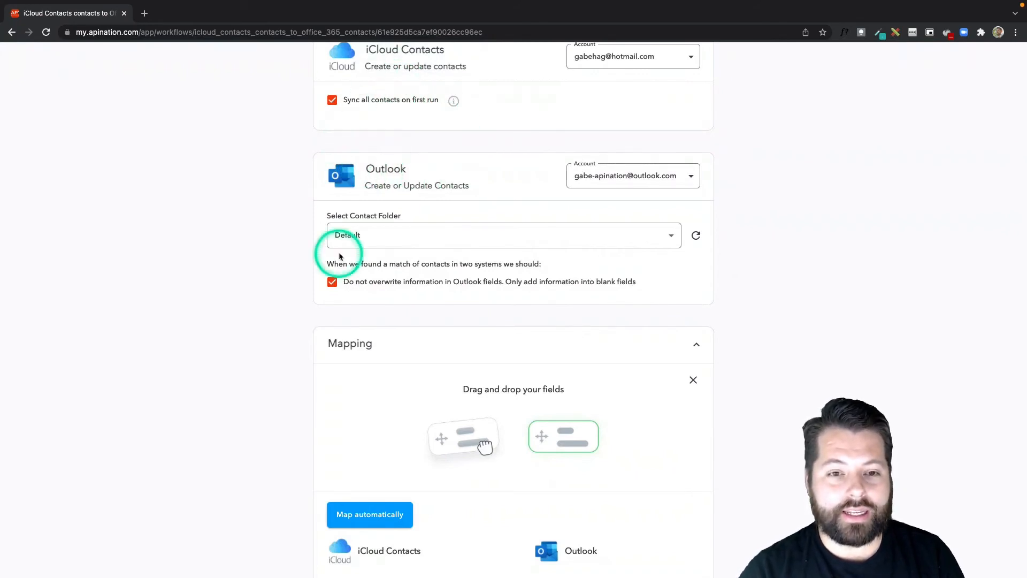
- Review the field mapping, activate the sync, and show My Syncs with both contact syncs active
{"action": "scroll", "scroll_direction": "down", "scroll_amount": 3}
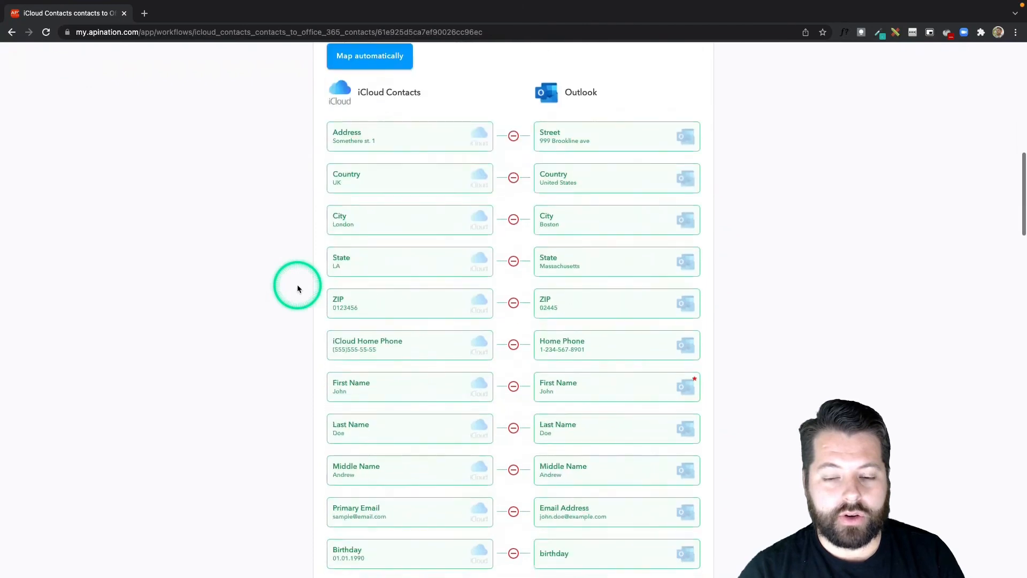
{"action": "scroll", "scroll_direction": "down", "scroll_amount": 3}
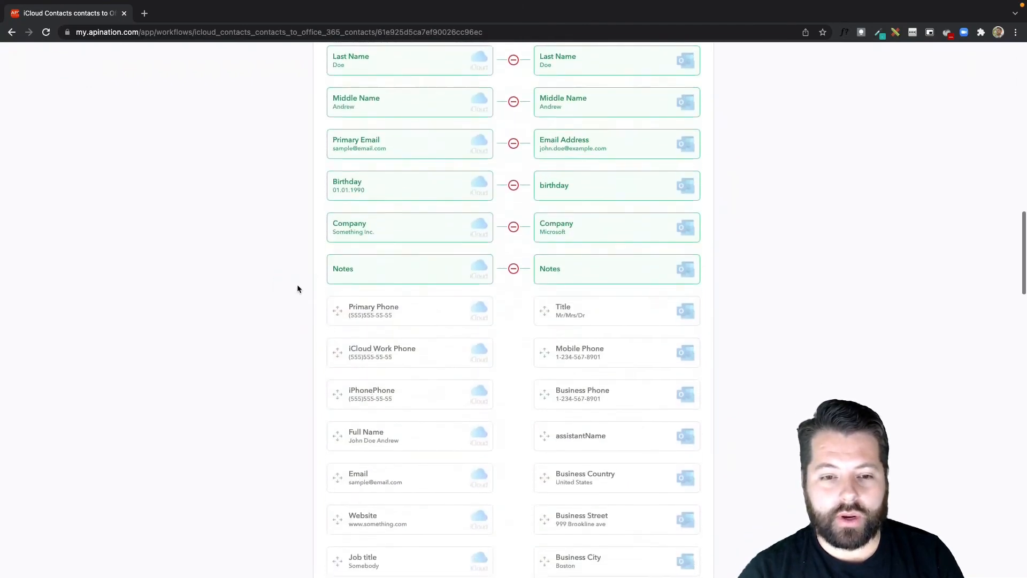
{"action": "scroll", "scroll_direction": "down", "scroll_amount": 3}
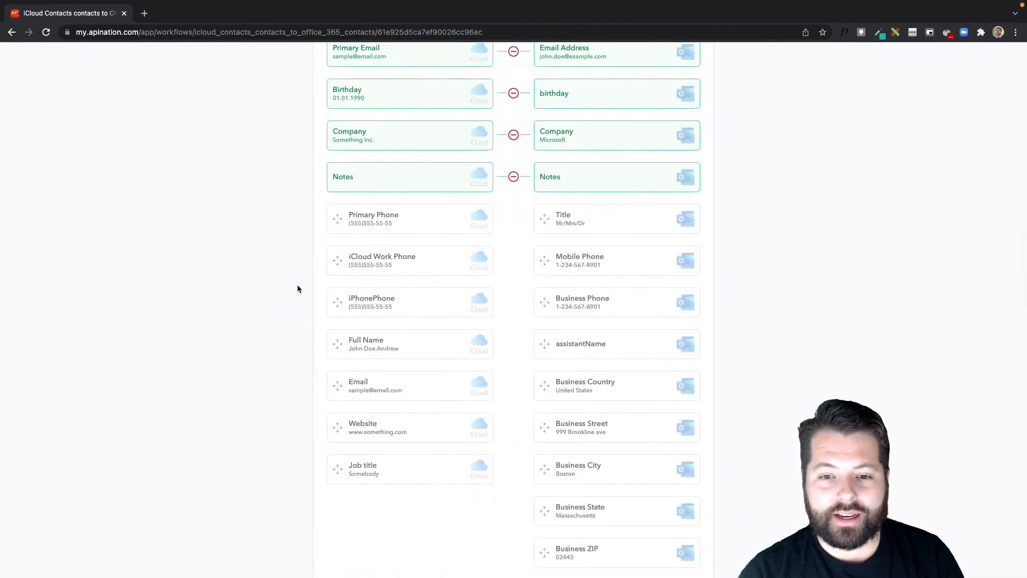
{"action": "scroll", "scroll_direction": "down", "scroll_amount": 3}
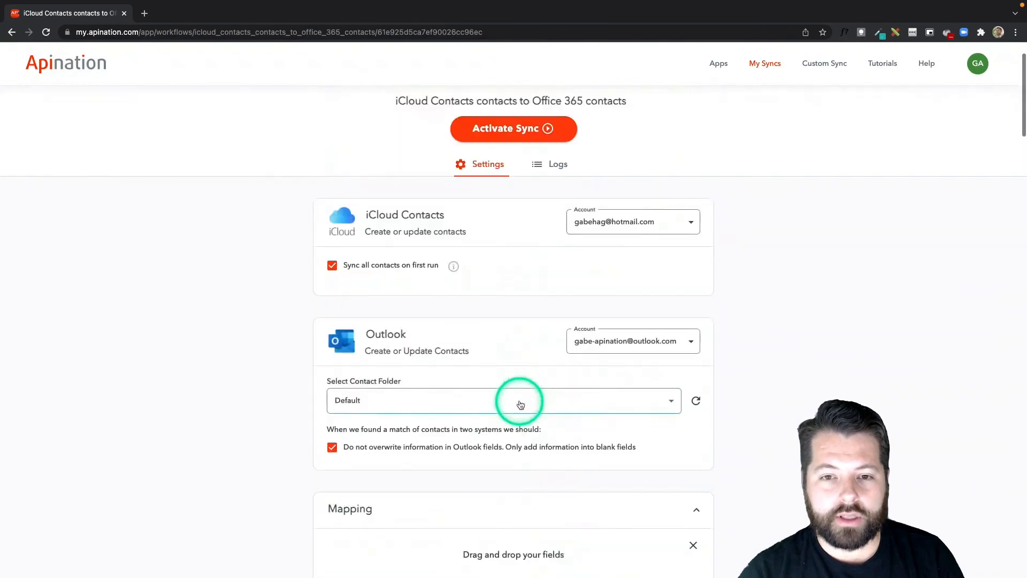
{"action": "left_click", "coordinate": [513, 128]}
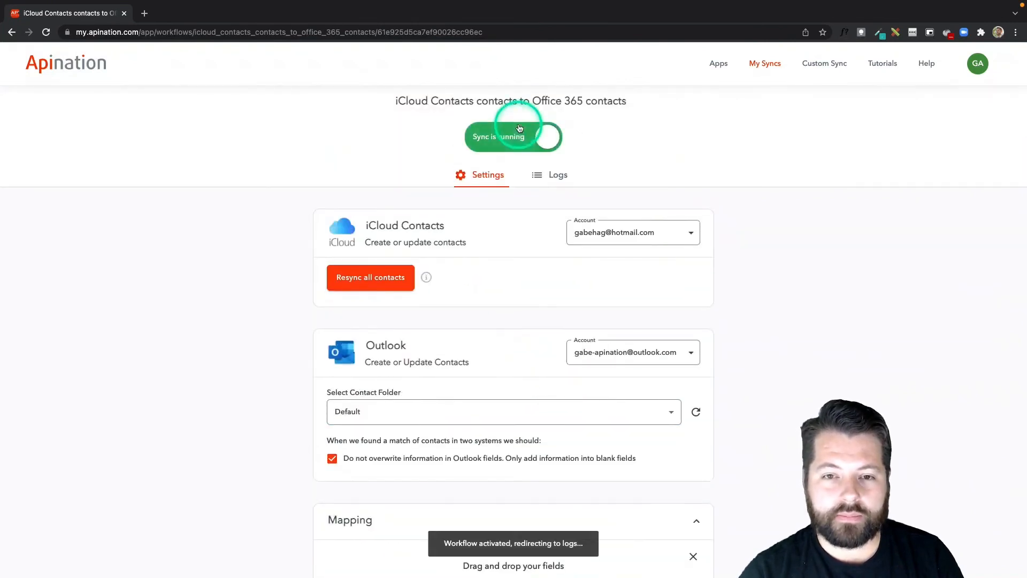
{"action": "left_click", "coordinate": [764, 64]}
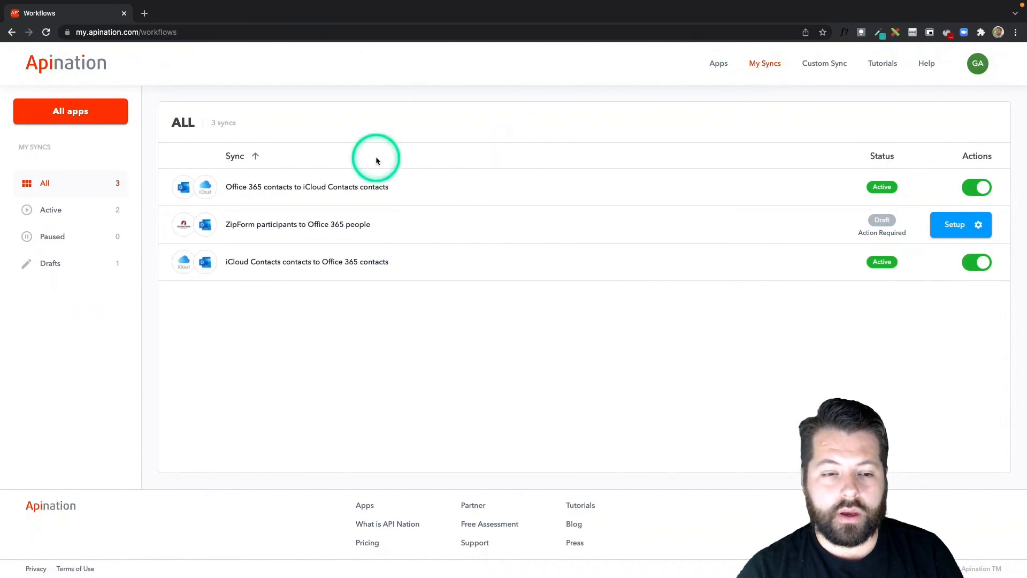
{"action": "mouse_move", "coordinate": [262, 190]}
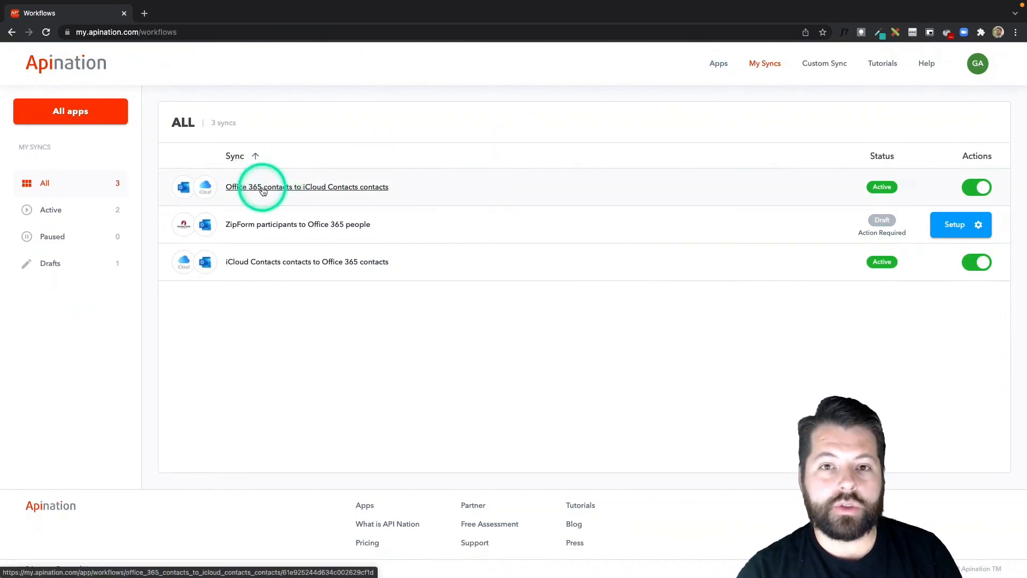
{"action": "mouse_move", "coordinate": [316, 198]}
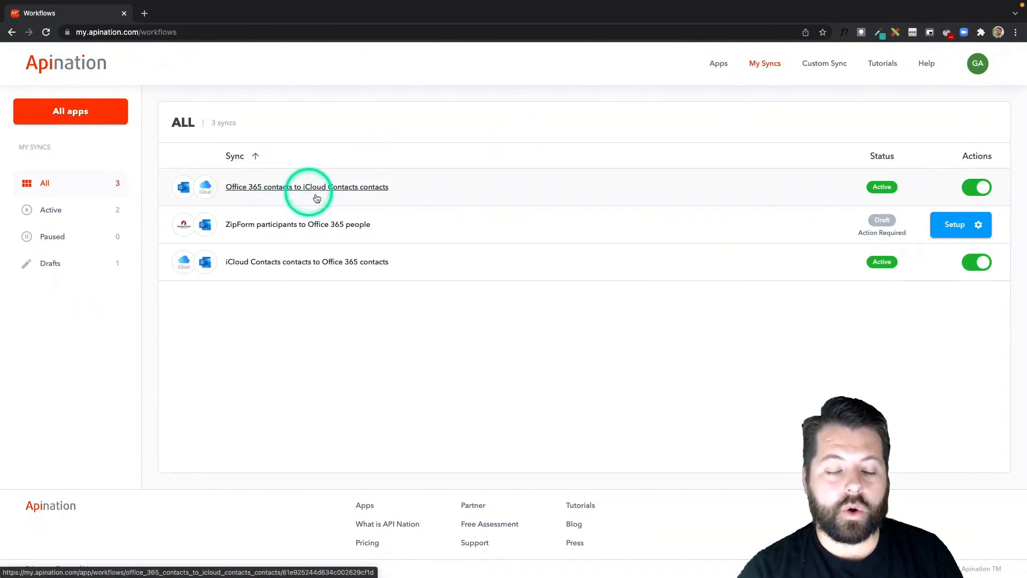